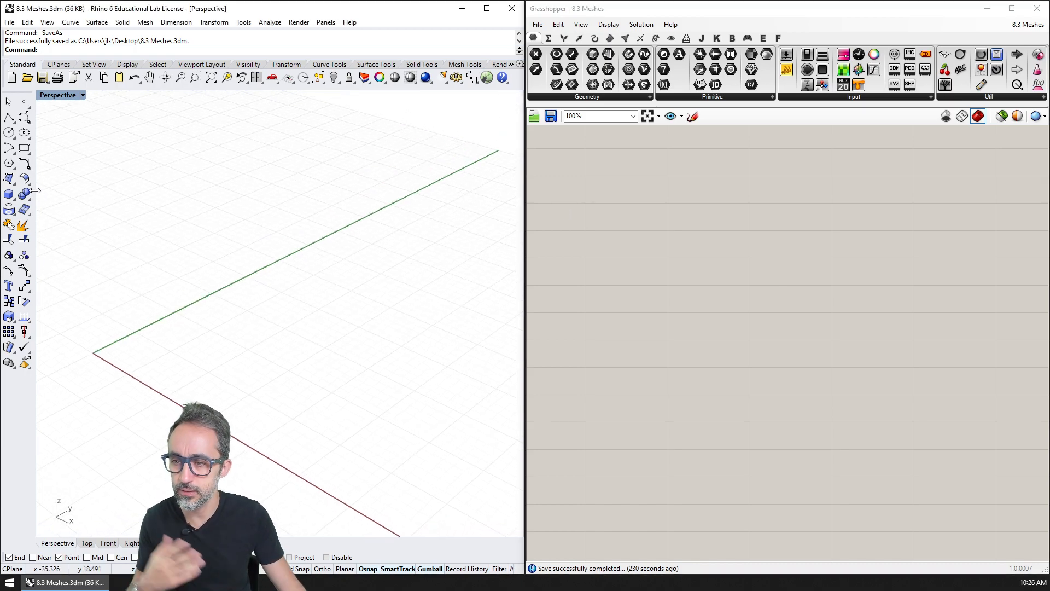
Create a NURBS sphere with its centre placed near the origin in the Perspective view.
click(9, 192)
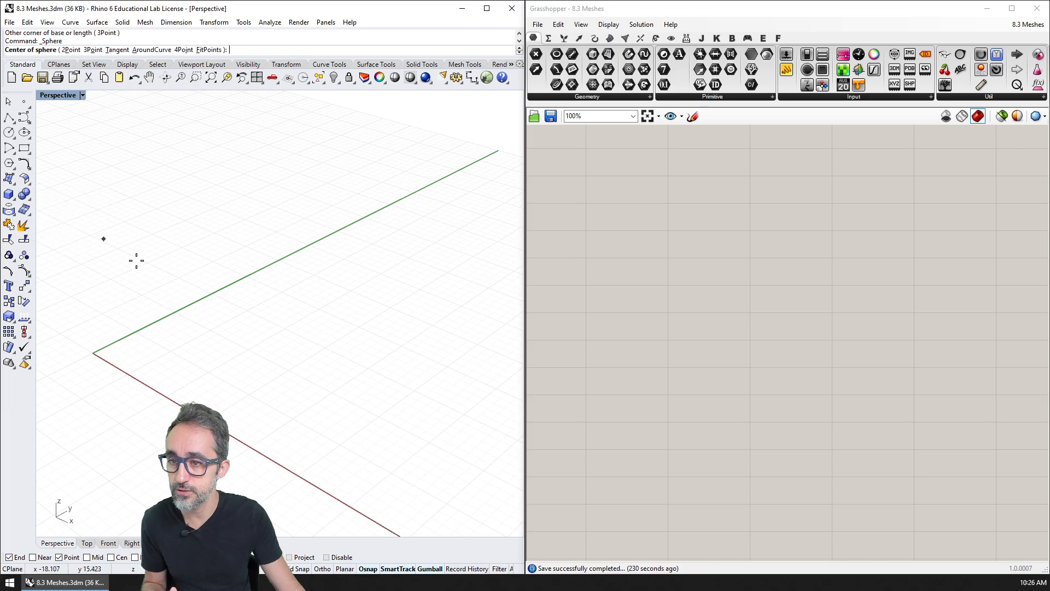
click(262, 360)
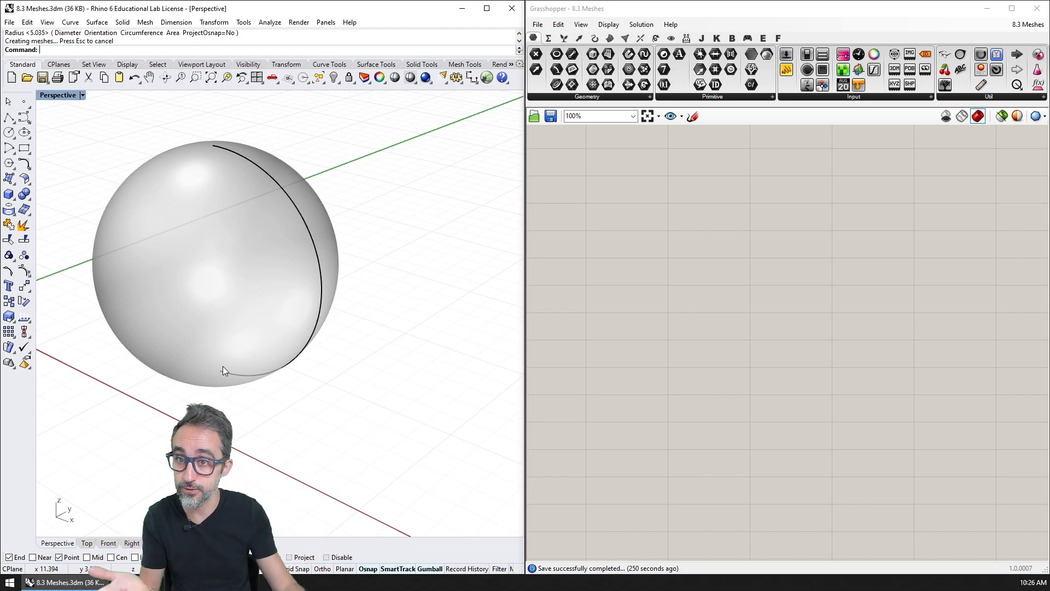
mouse_move(213, 333)
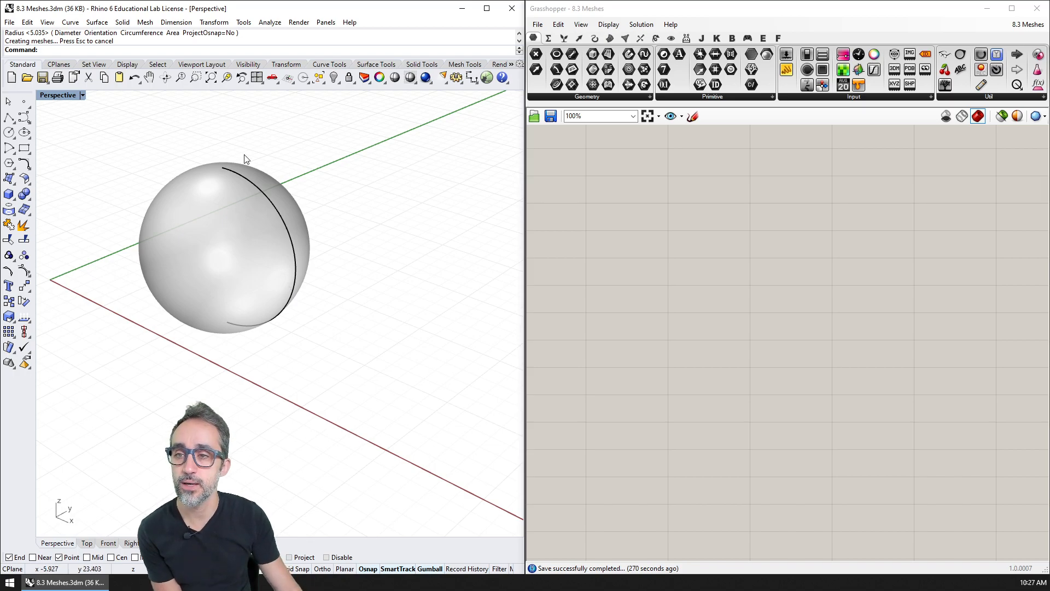
Draw a polygon mesh sphere from Mesh > Polygon Mesh Primitives beside the NURBS sphere.
click(144, 22)
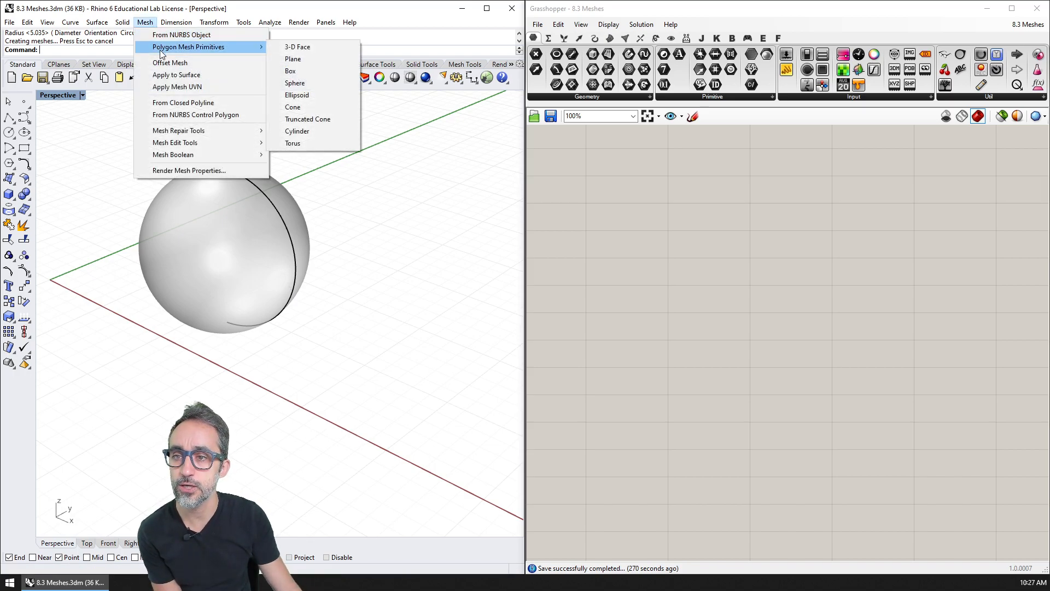
mouse_move(295, 82)
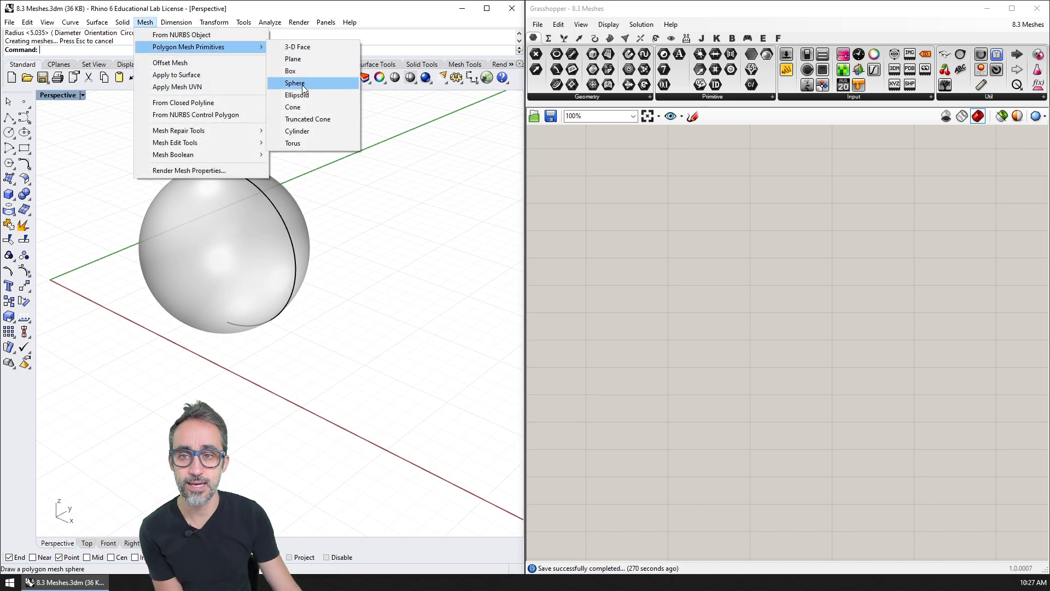
click(295, 83)
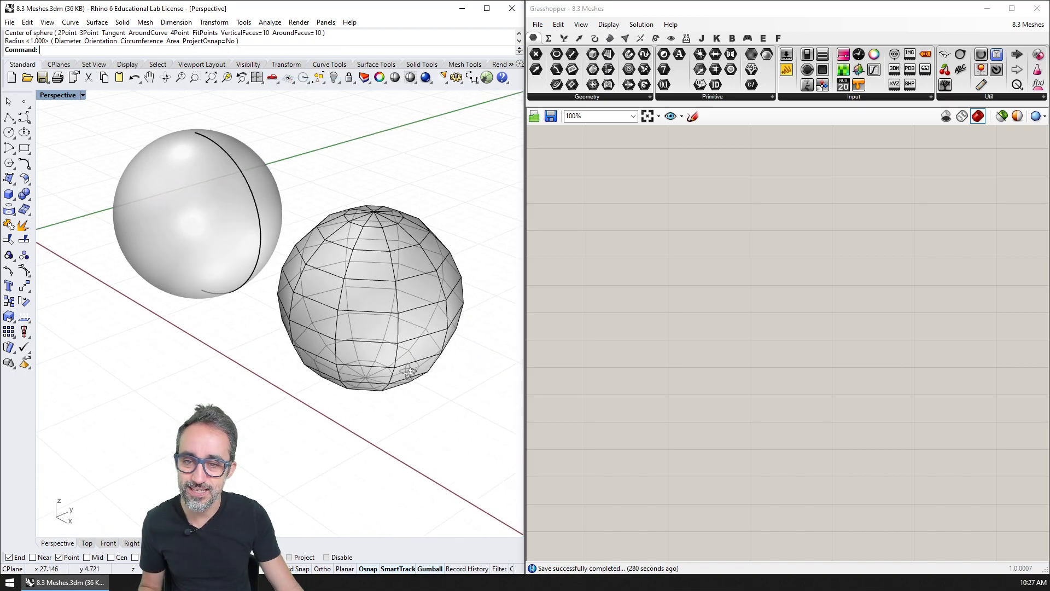
drag(408, 372, 421, 393)
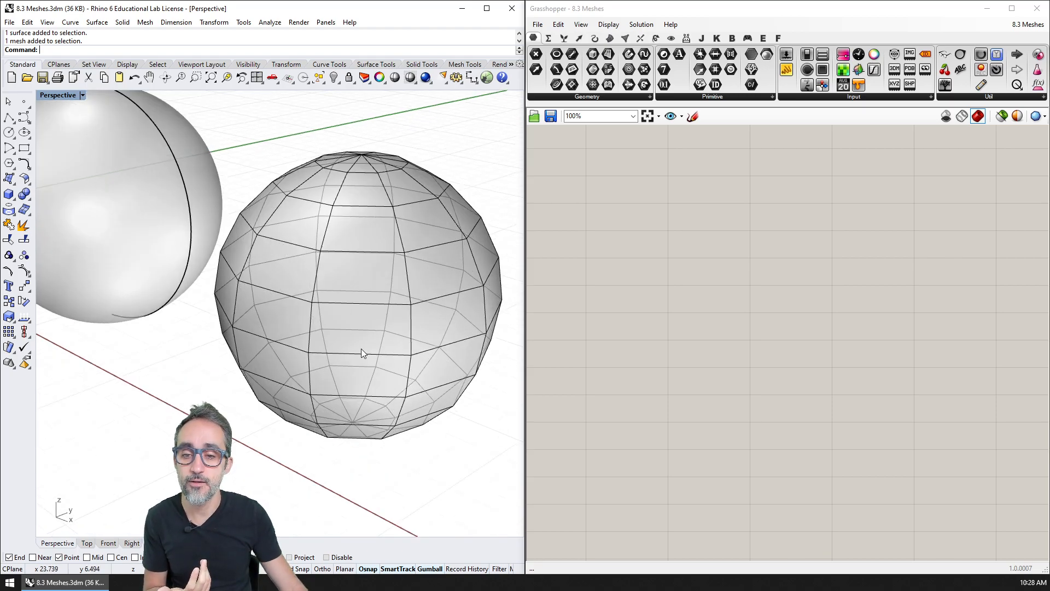
mouse_move(307, 266)
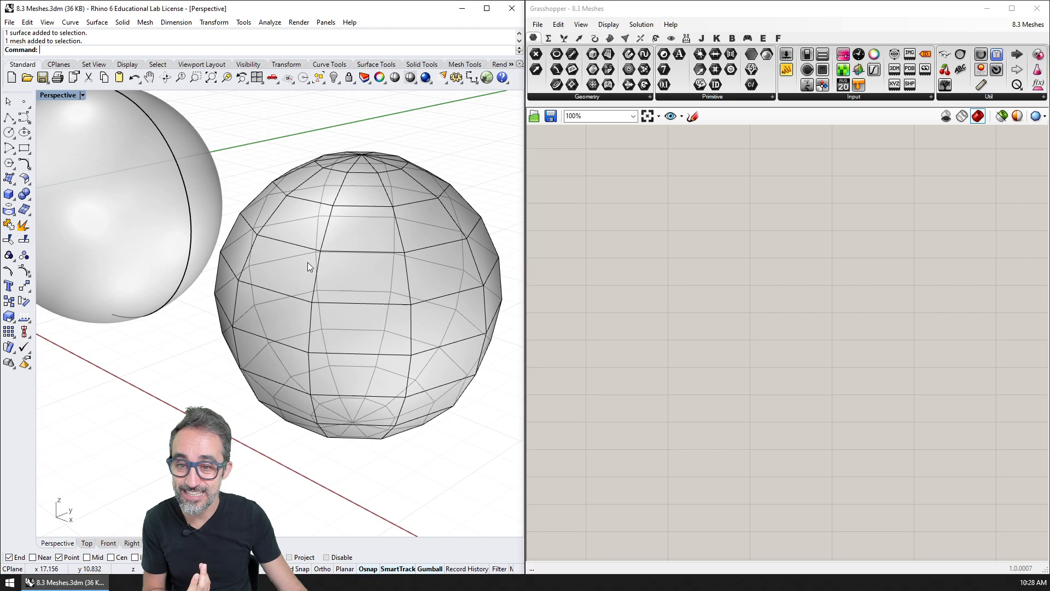
mouse_move(253, 260)
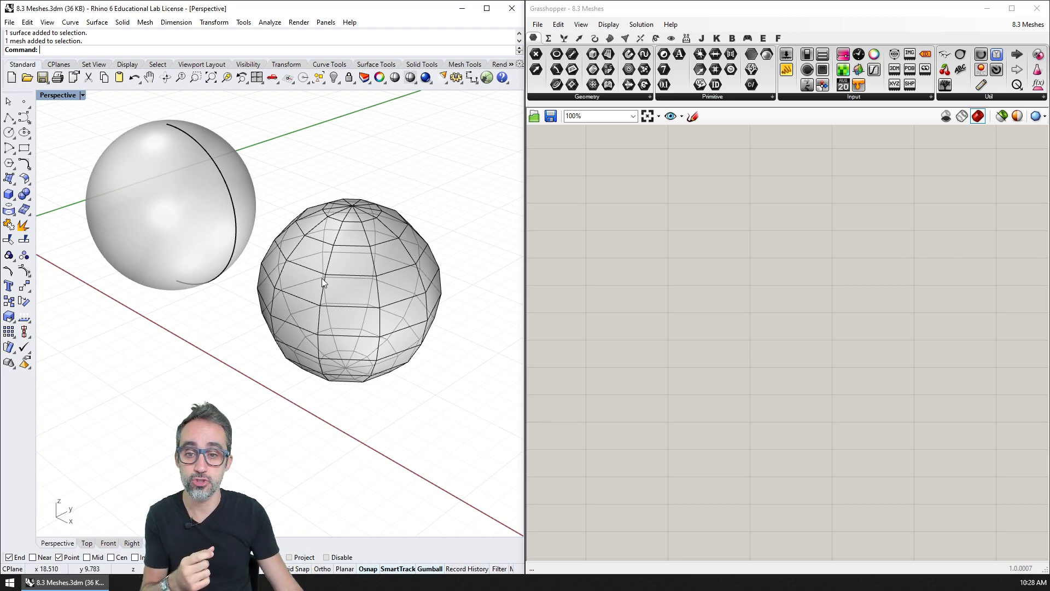
mouse_move(323, 309)
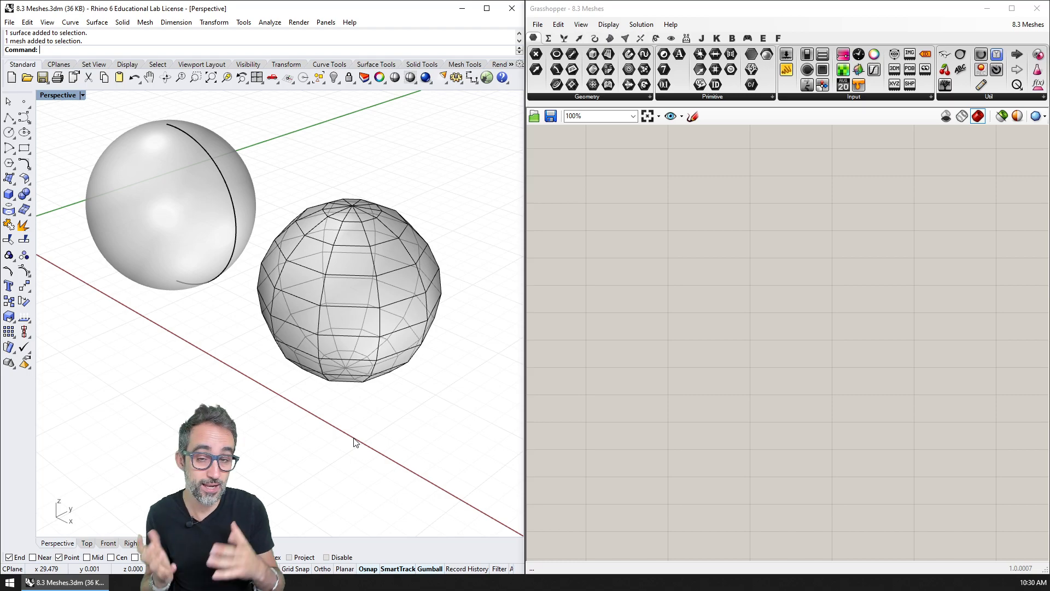
mouse_move(234, 344)
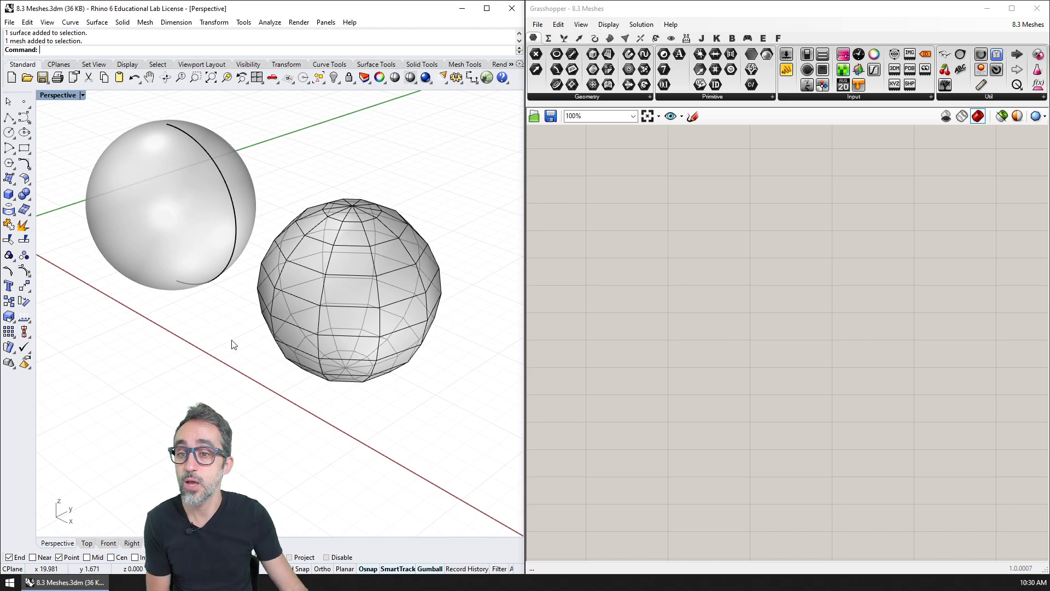
mouse_move(135, 142)
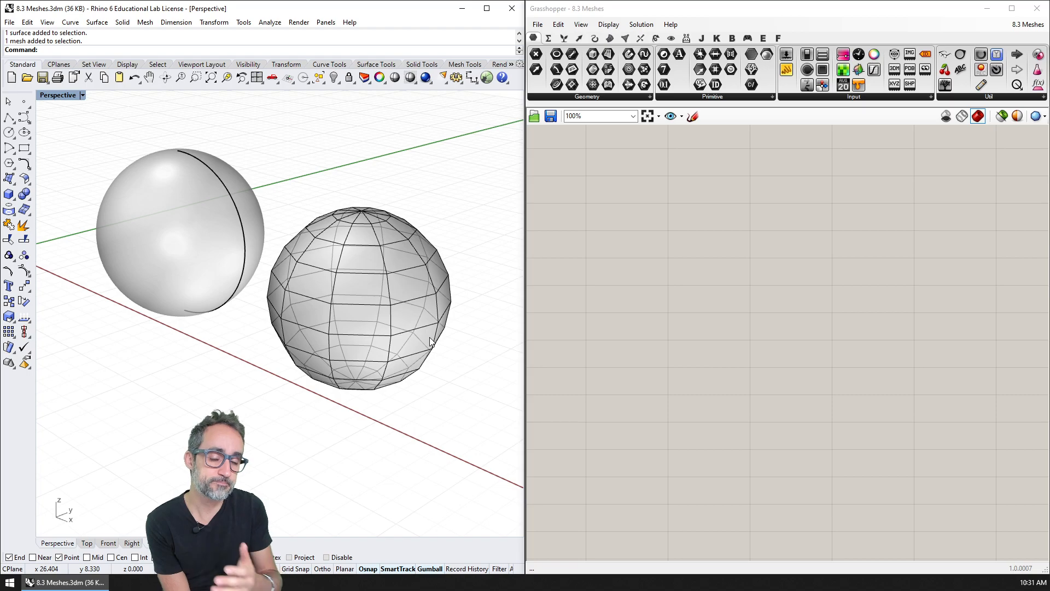
mouse_move(391, 219)
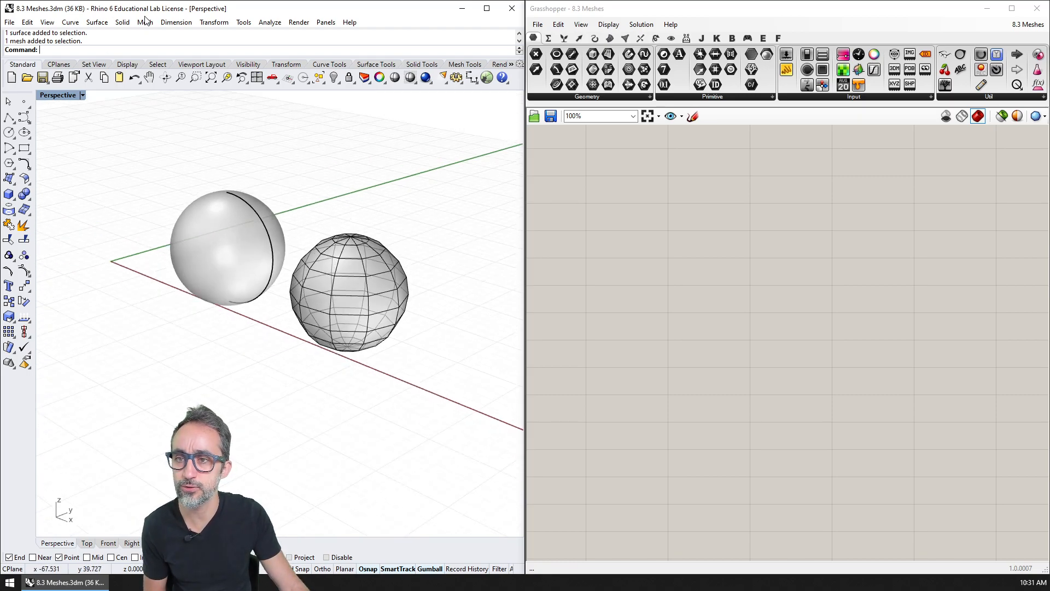
click(144, 22)
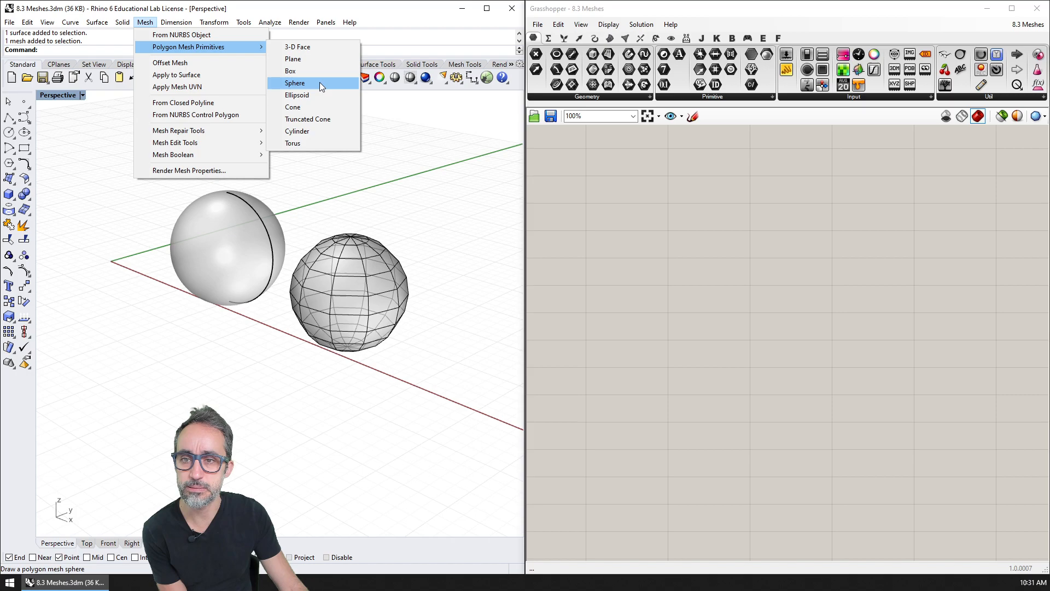
click(295, 83)
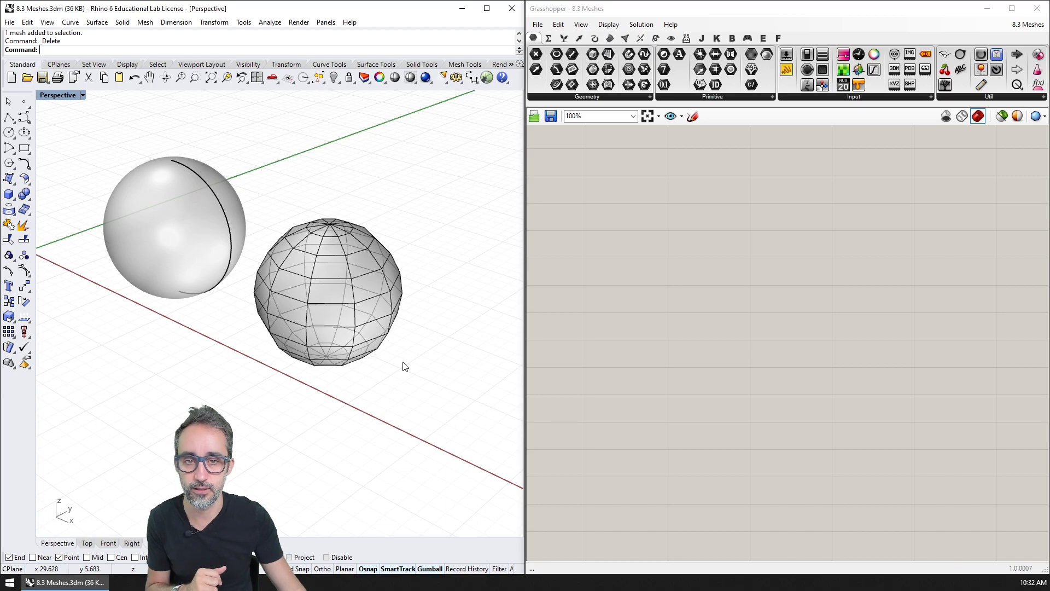
mouse_move(511, 268)
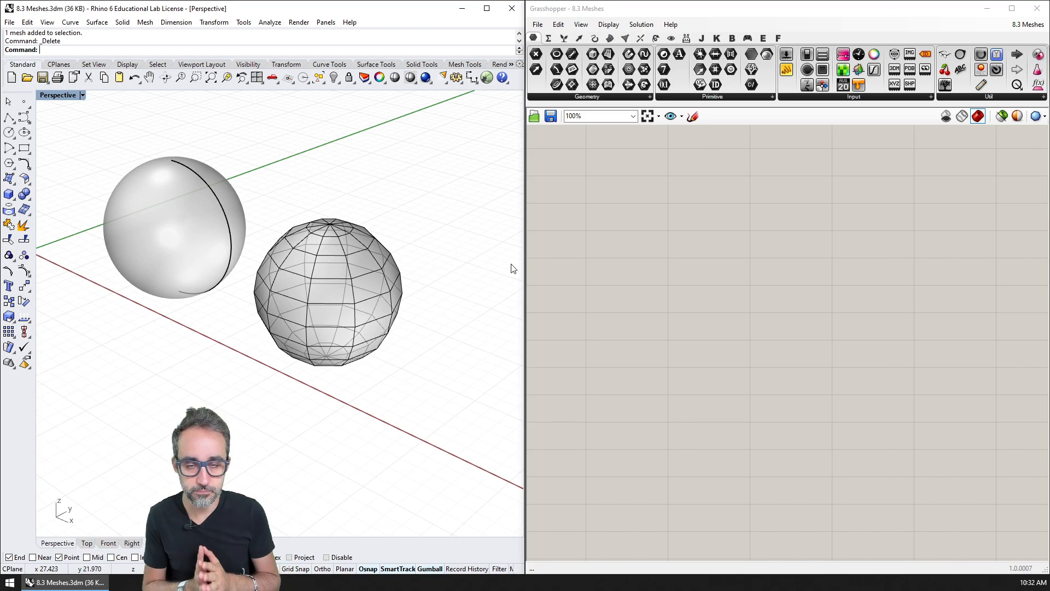
mouse_move(606, 214)
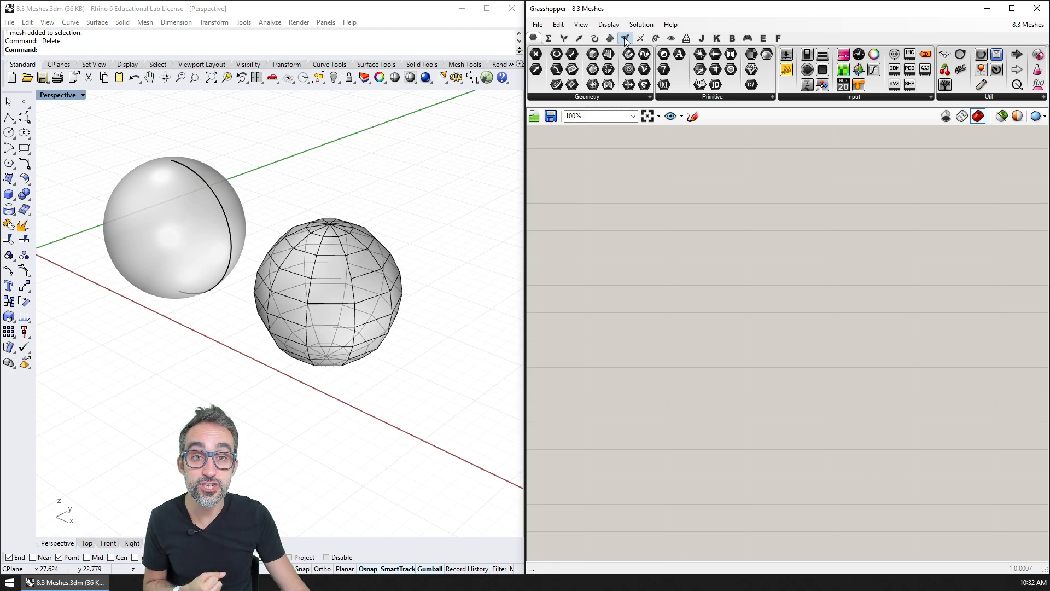
Add a Mesh Box component from the Mesh tab's Primitive panel to the canvas.
click(624, 38)
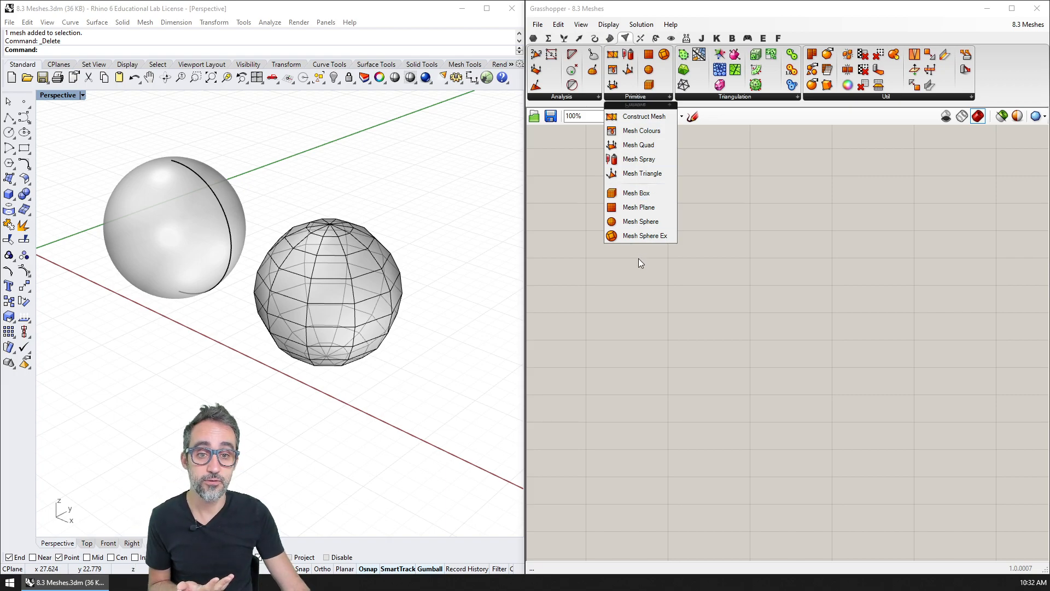
mouse_move(637, 193)
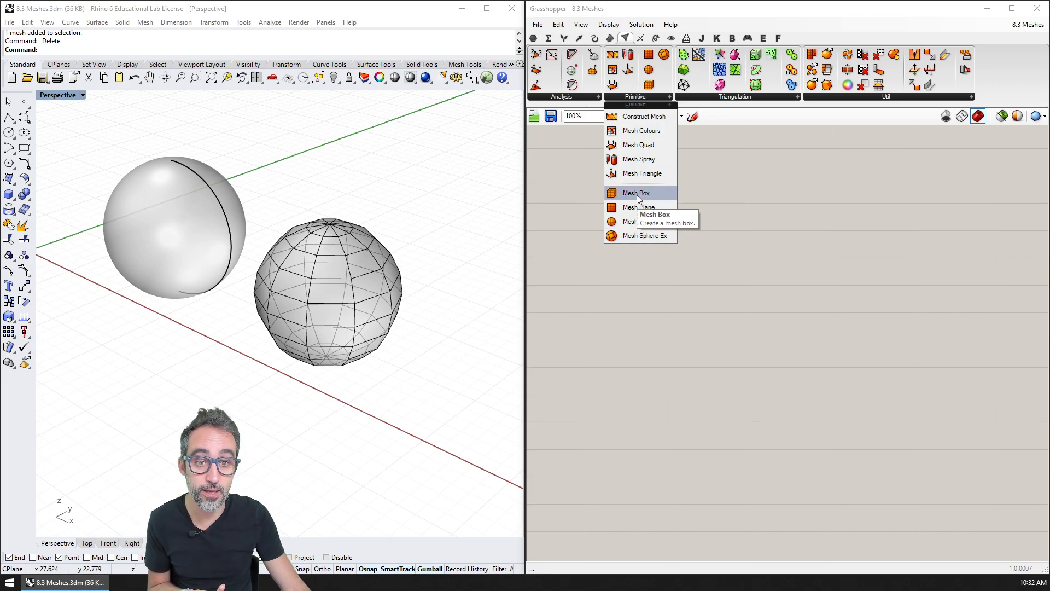
click(635, 193)
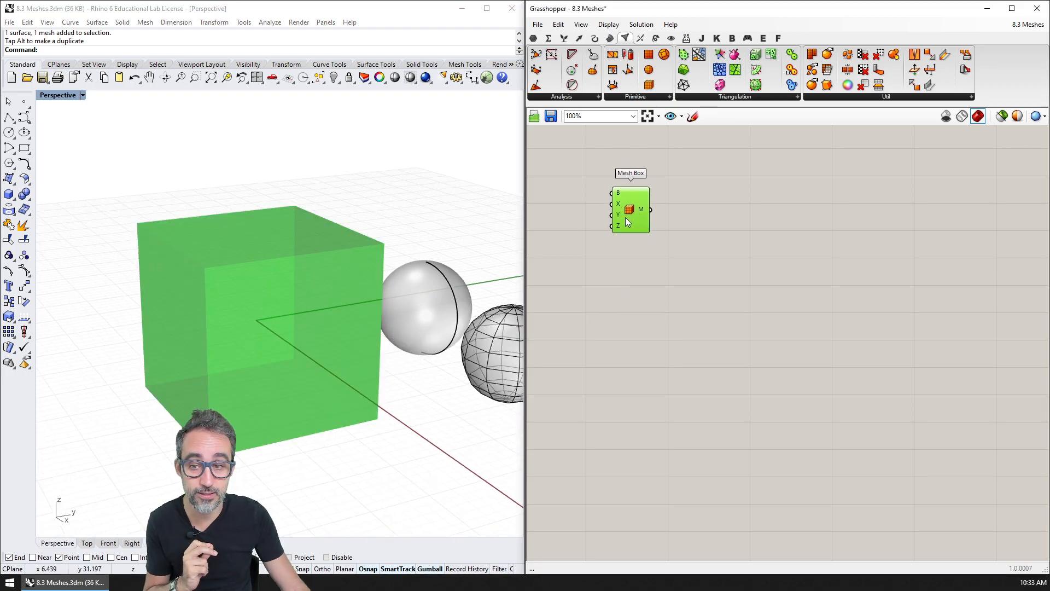
Turn on Preview Mesh Edges in the Grasshopper Display menu.
click(608, 24)
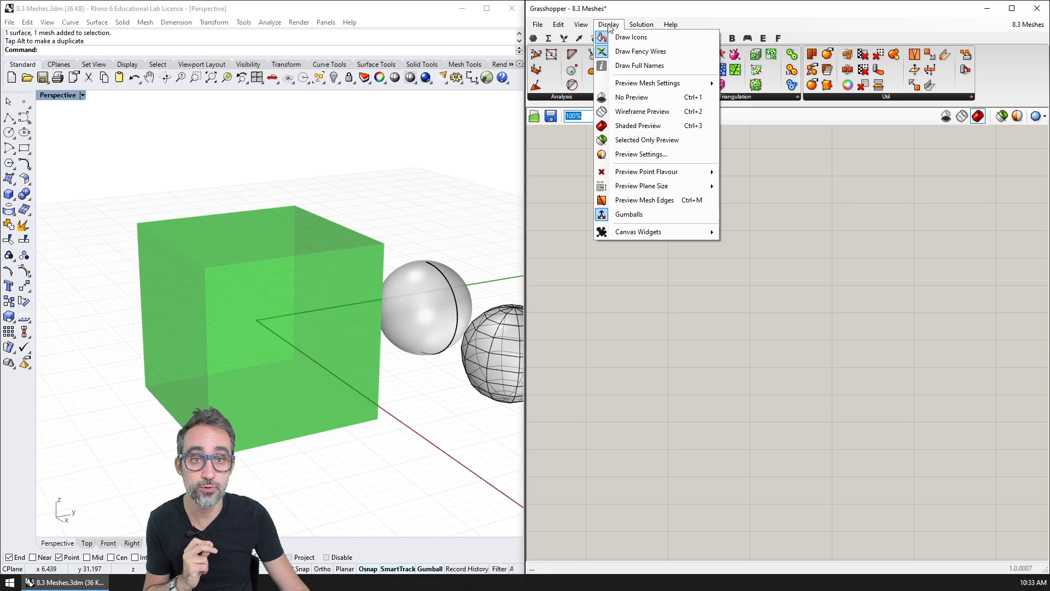
mouse_move(644, 200)
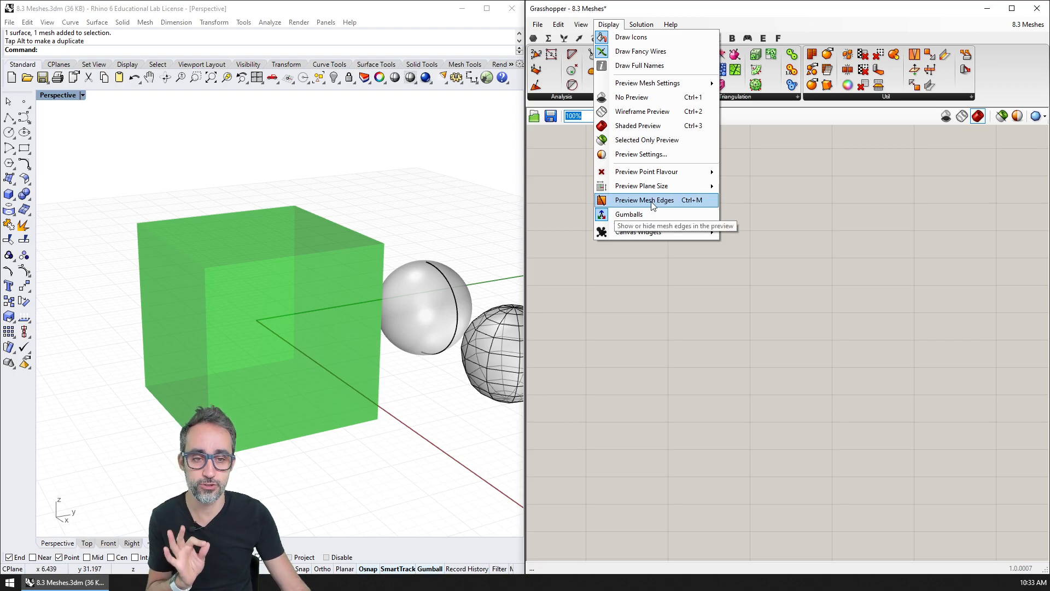
click(644, 200)
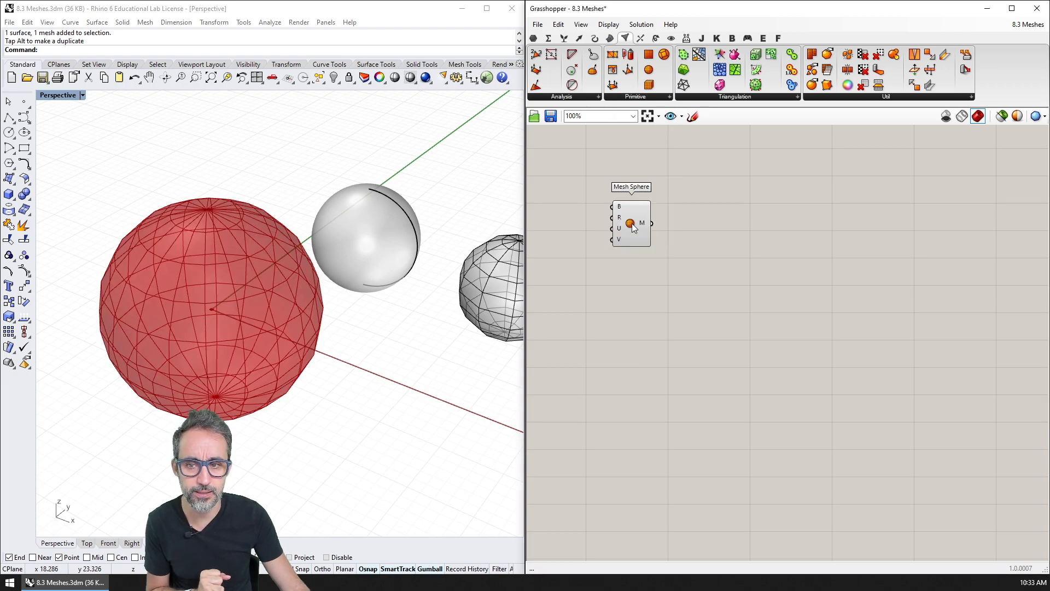
Connect the Radius slider at 10.000 to the Mesh Sphere's R input.
click(659, 221)
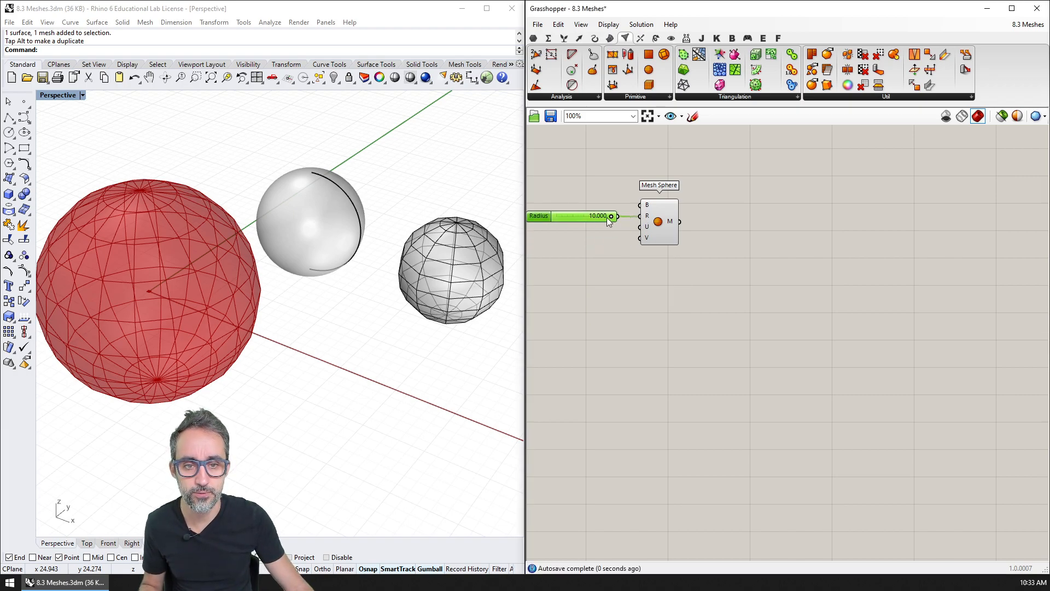
drag(610, 216, 582, 215)
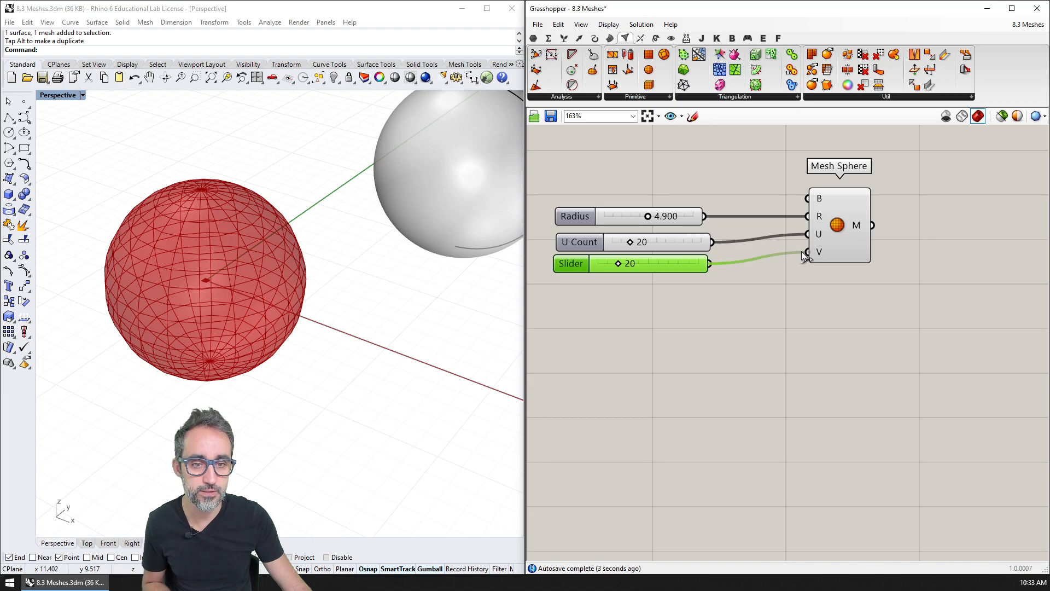
Adjust the Mesh Sphere's U Count and V Count sliders, settling V Count at 19.
drag(657, 263, 660, 263)
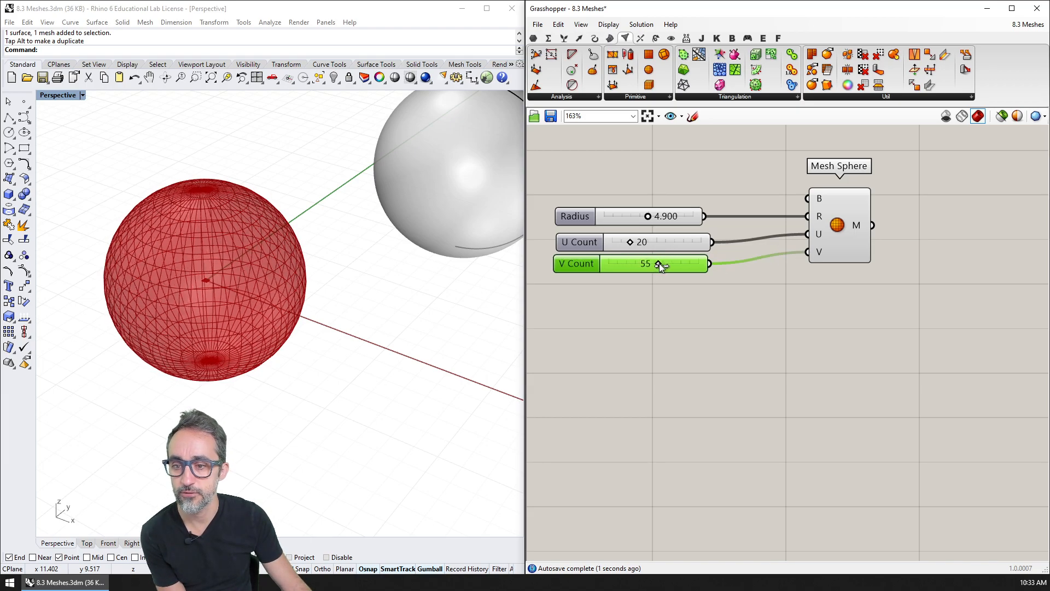
drag(660, 263, 614, 263)
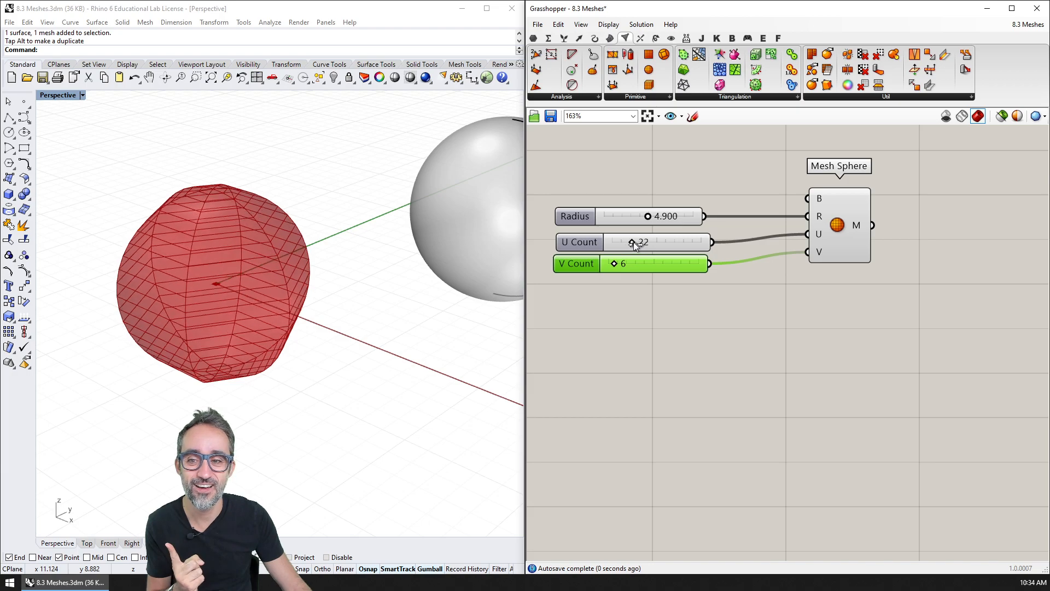
drag(633, 242, 618, 242)
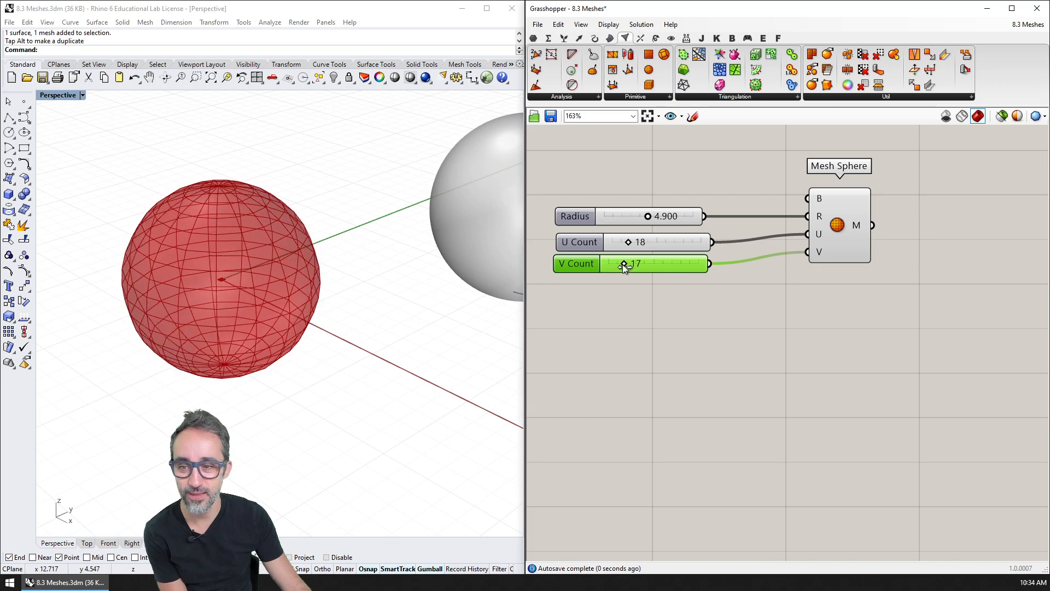
drag(623, 263, 633, 264)
text(m)
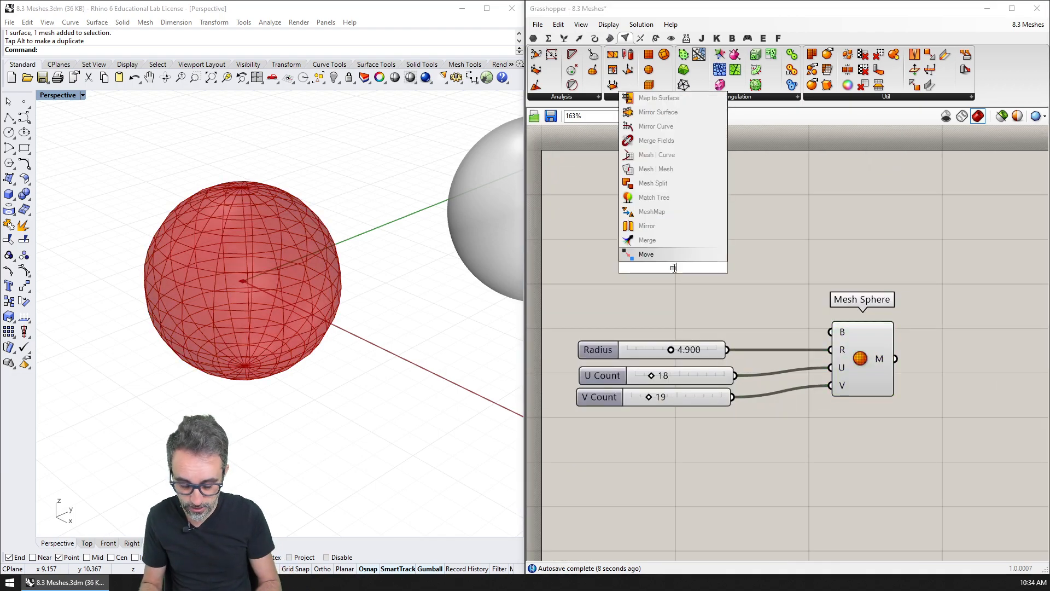
Place a Mesh parameter from Params > Geometry referencing the Rhino polygon mesh sphere.
click(672, 267)
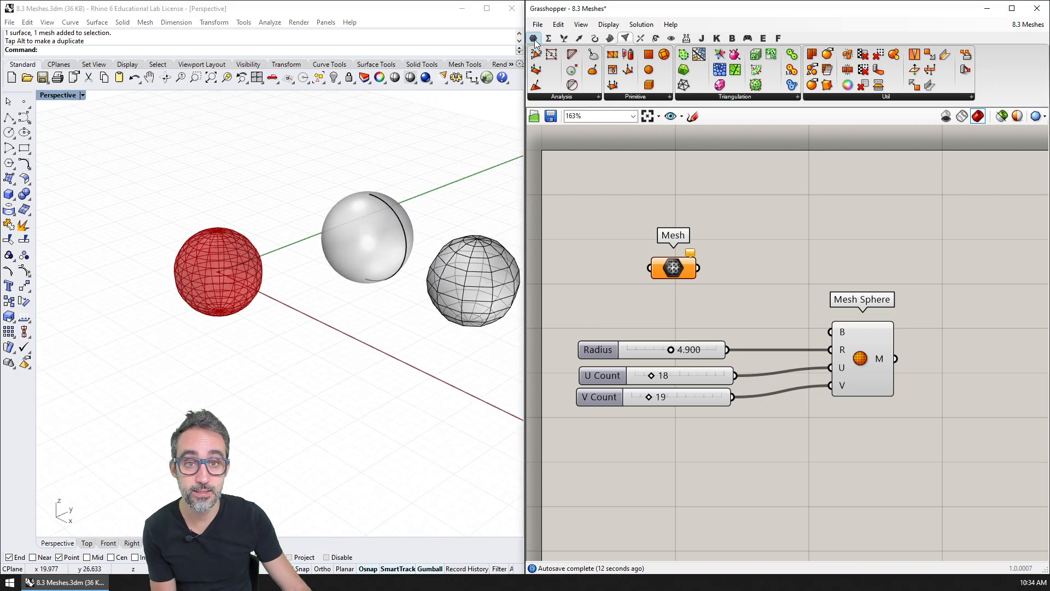
click(534, 38)
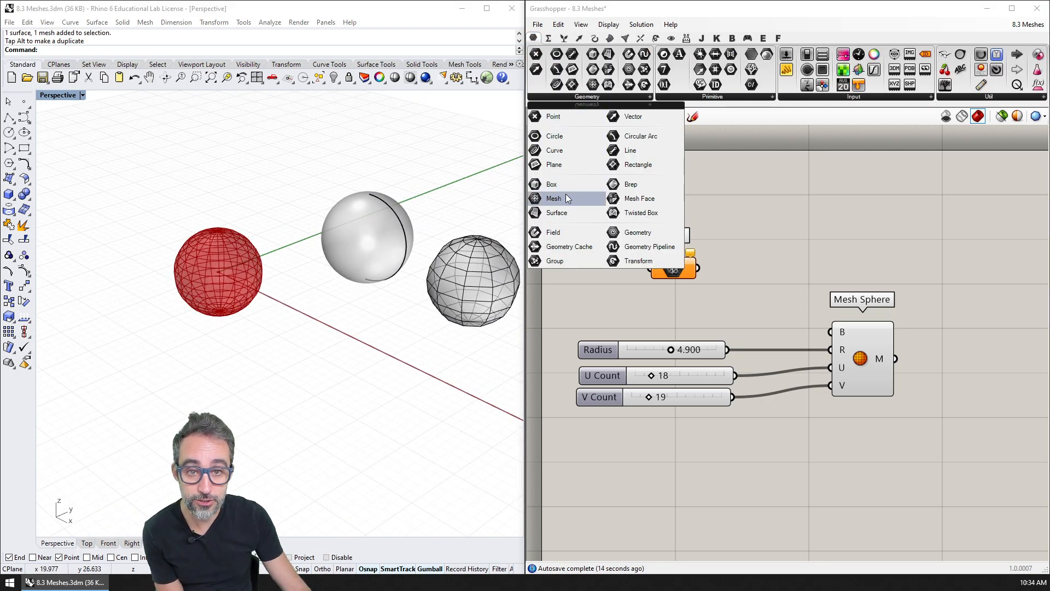
click(553, 198)
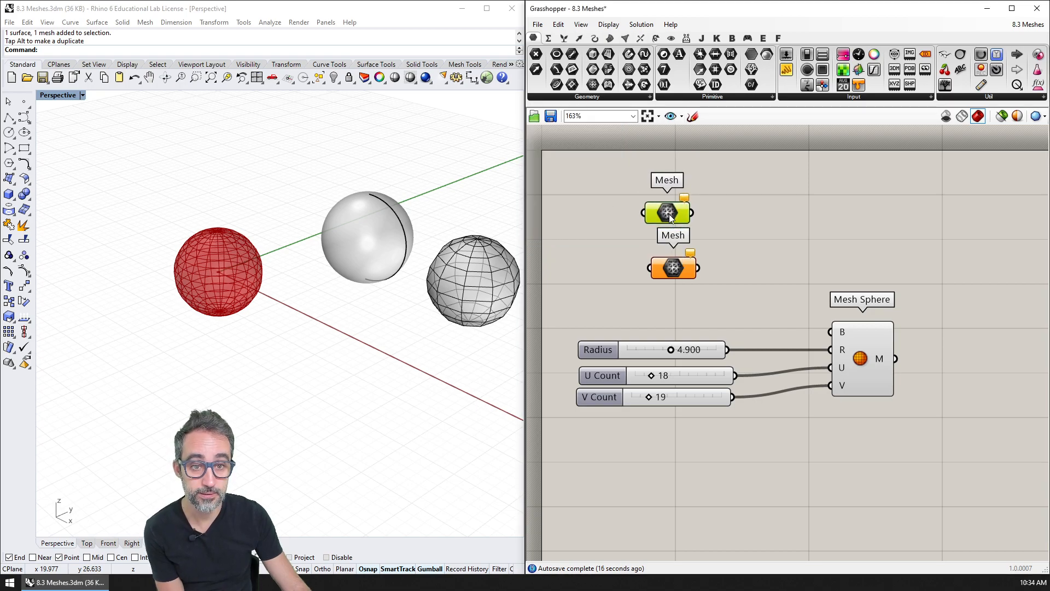
click(472, 278)
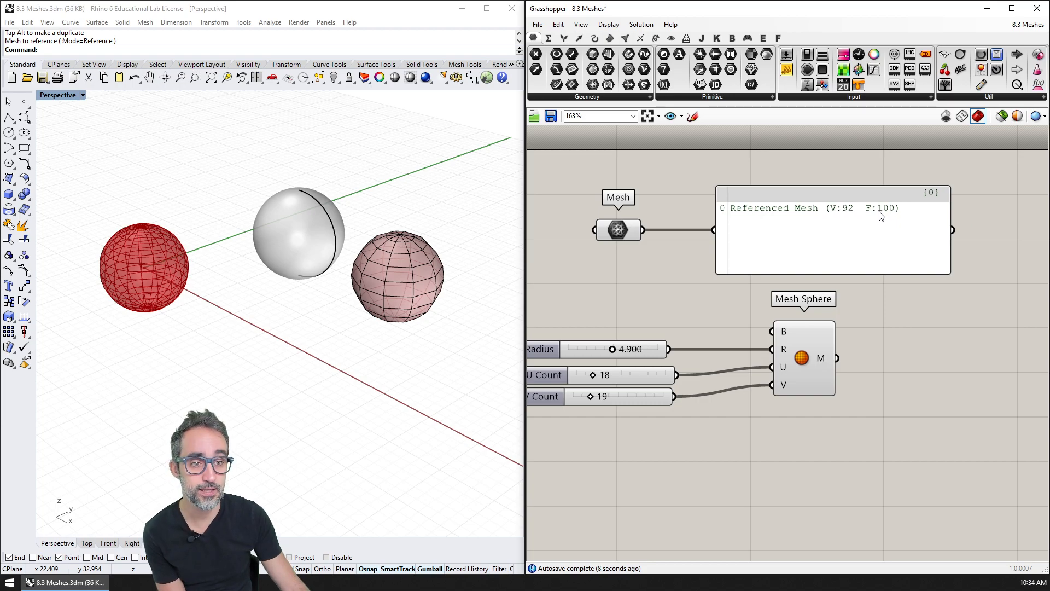
mouse_move(847, 335)
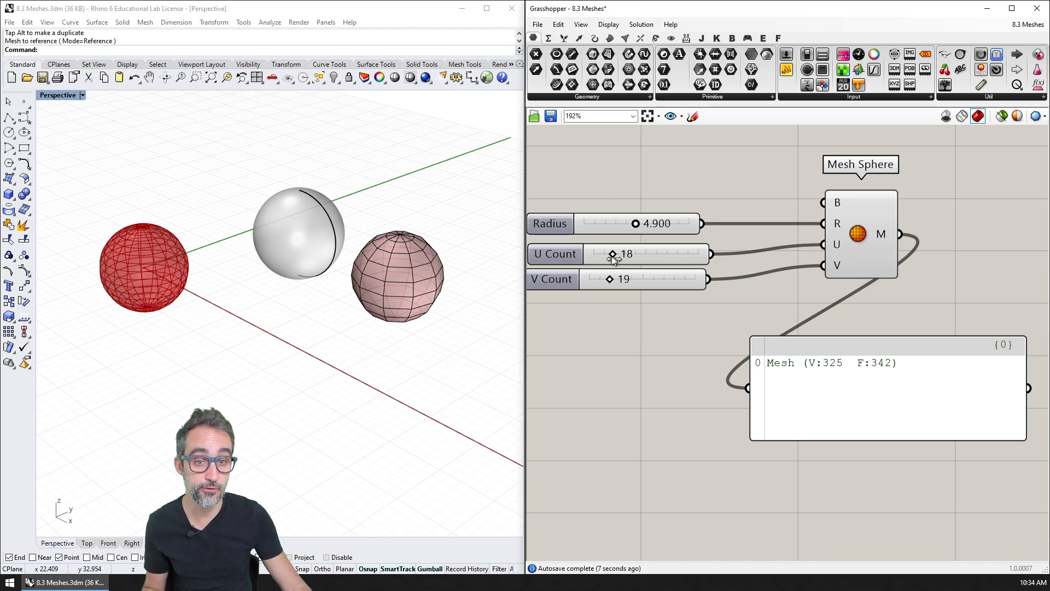
Lower the U Count and V Count sliders to 10 and move the info panel lower.
drag(612, 254, 600, 253)
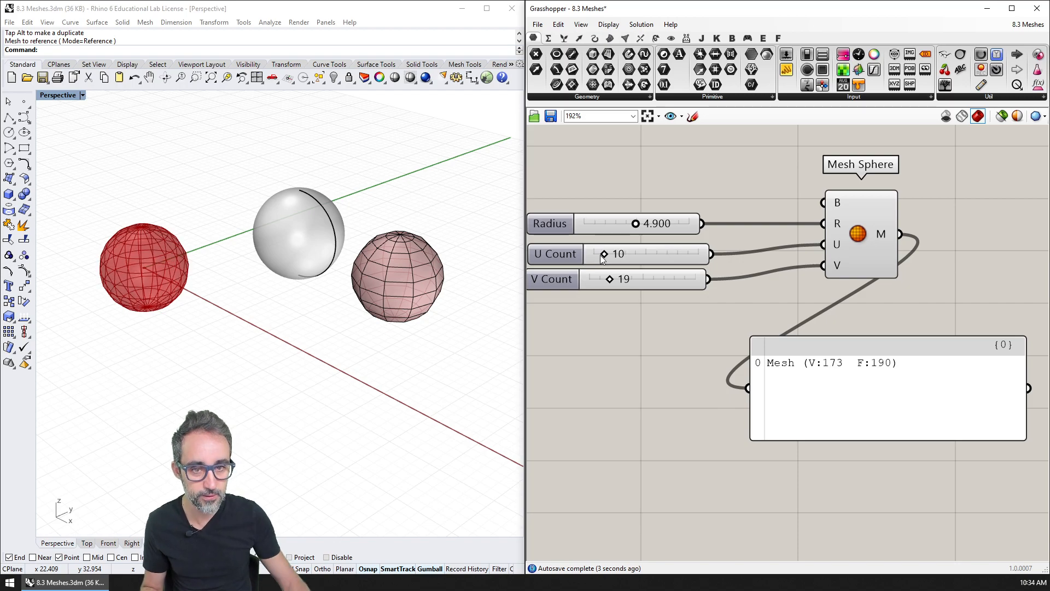
drag(643, 278, 601, 278)
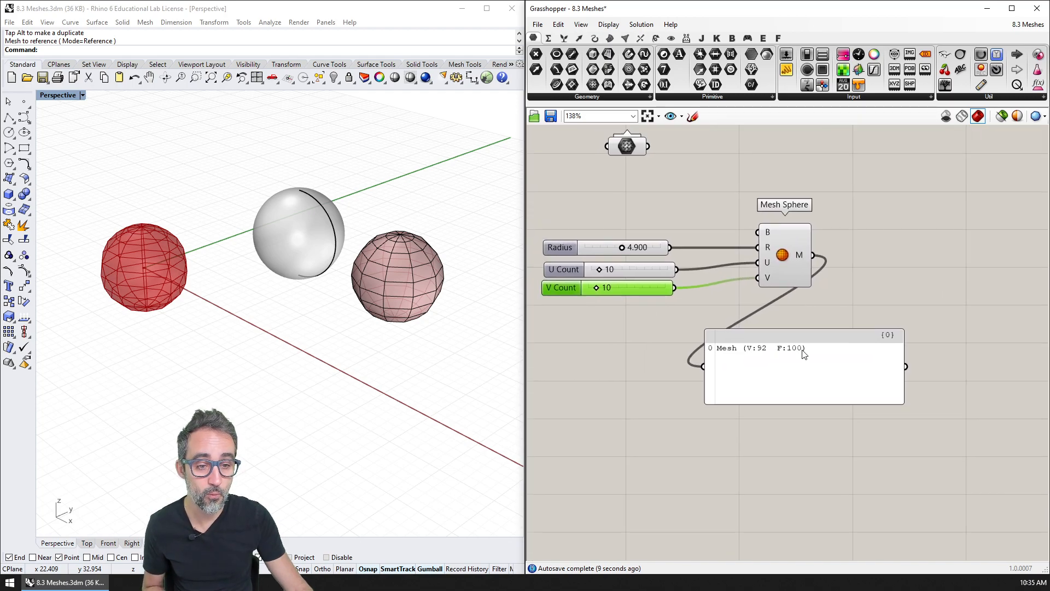
drag(804, 368, 800, 447)
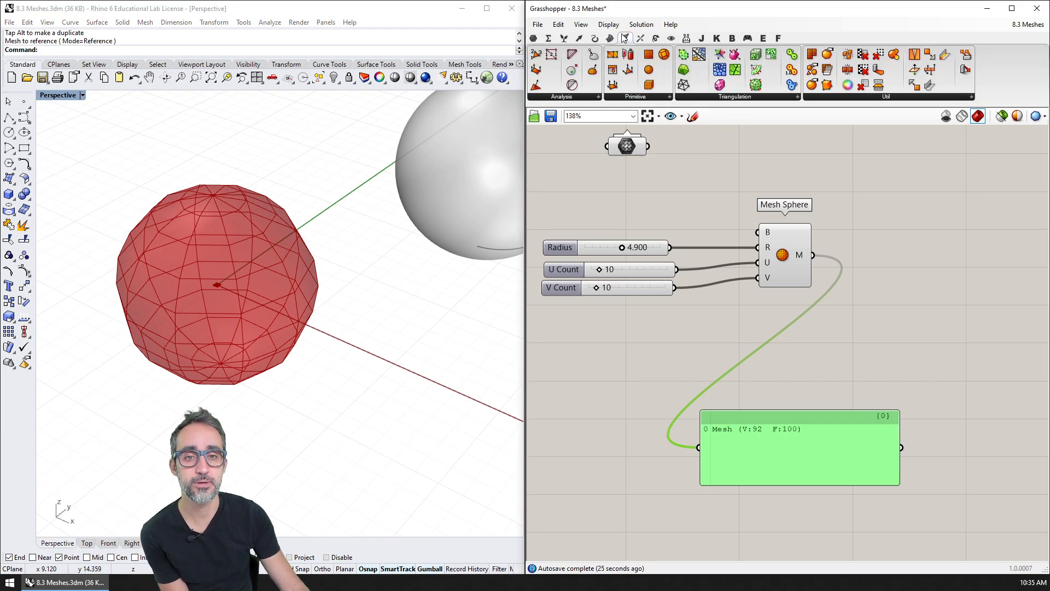
Add a Deconstruct Mesh component from the Mesh tab's Analysis panel.
click(627, 38)
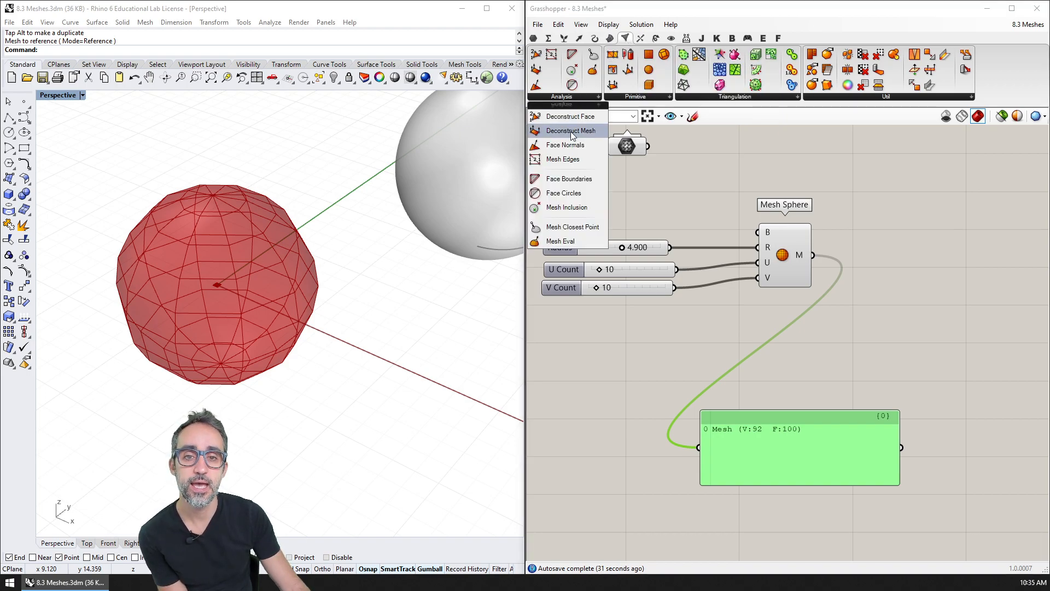
mouse_move(571, 131)
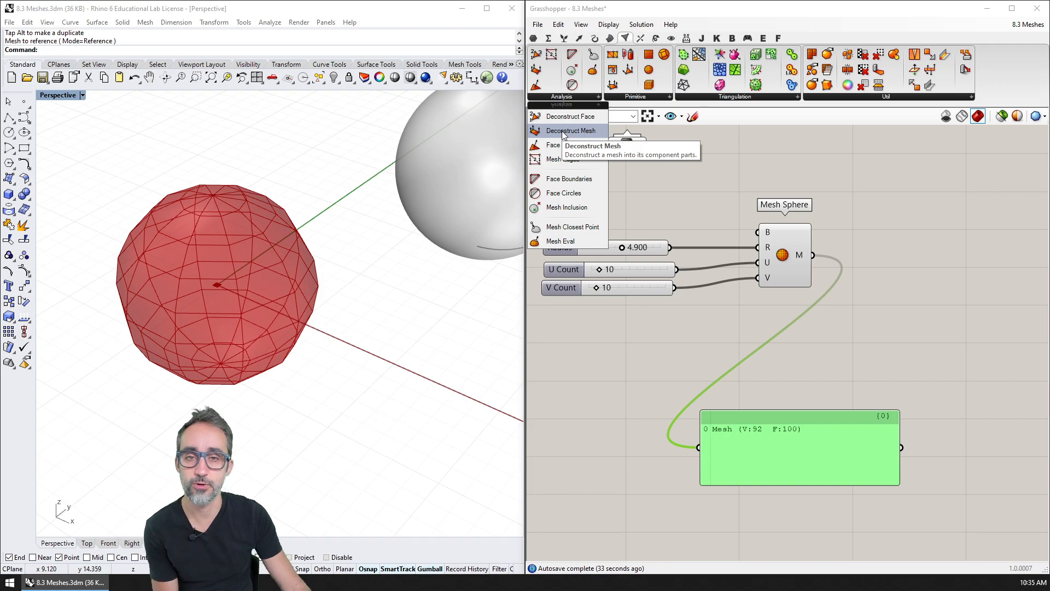
click(570, 131)
text(inter)
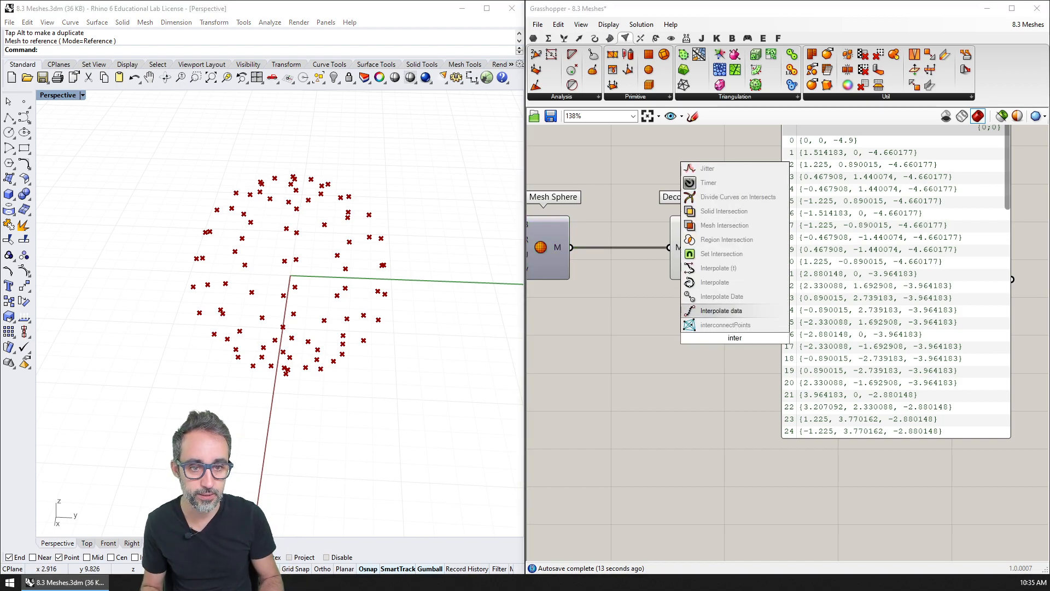
Add an Interpolate curve component to the canvas.
click(714, 282)
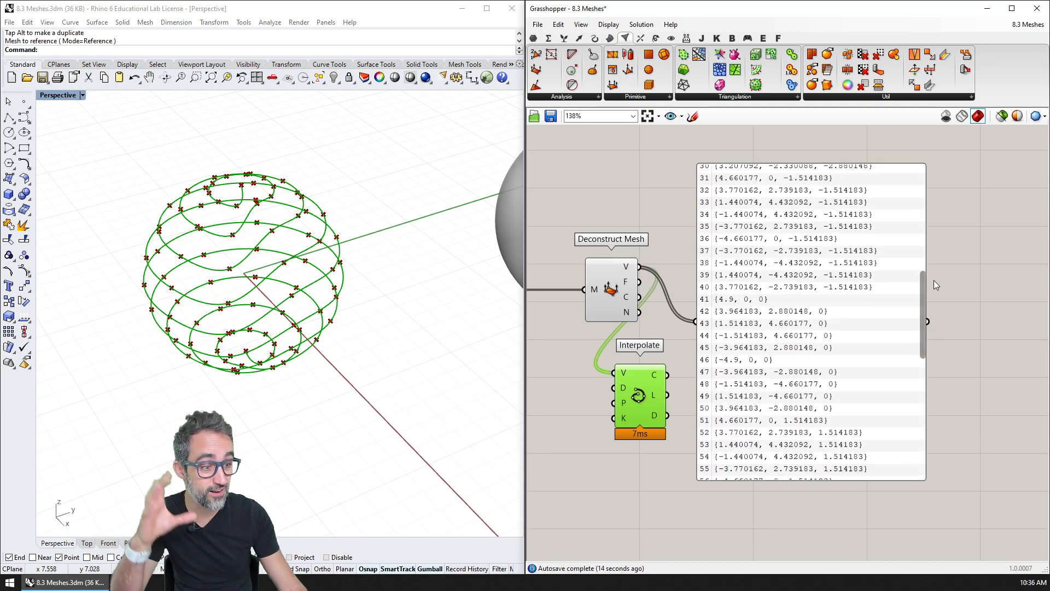
scroll(up, 3)
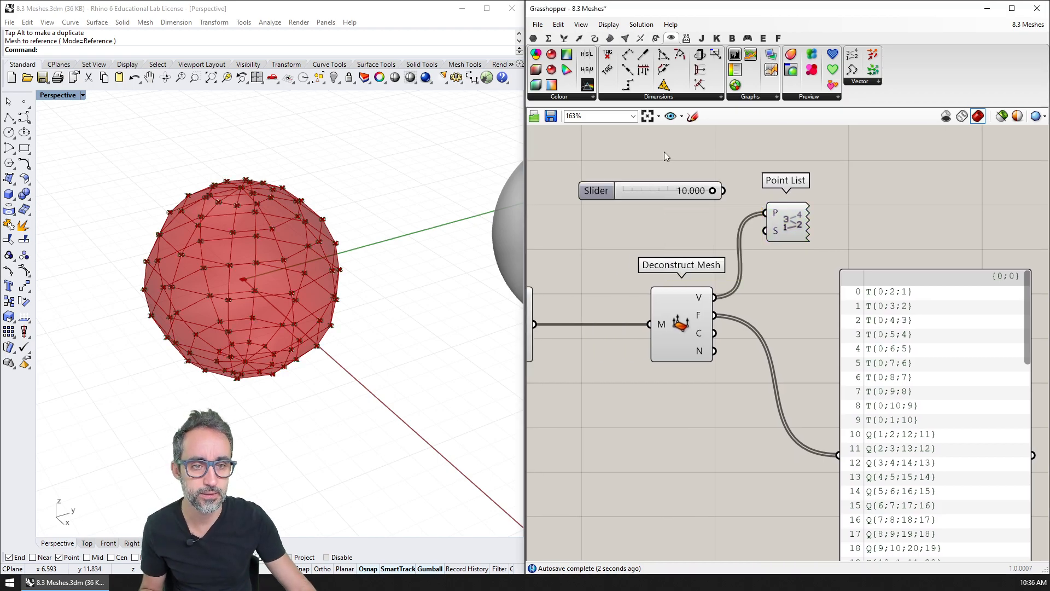
Drag the Point List Size slider from 10 down to 0.561 to shrink vertex labels.
drag(714, 191, 709, 191)
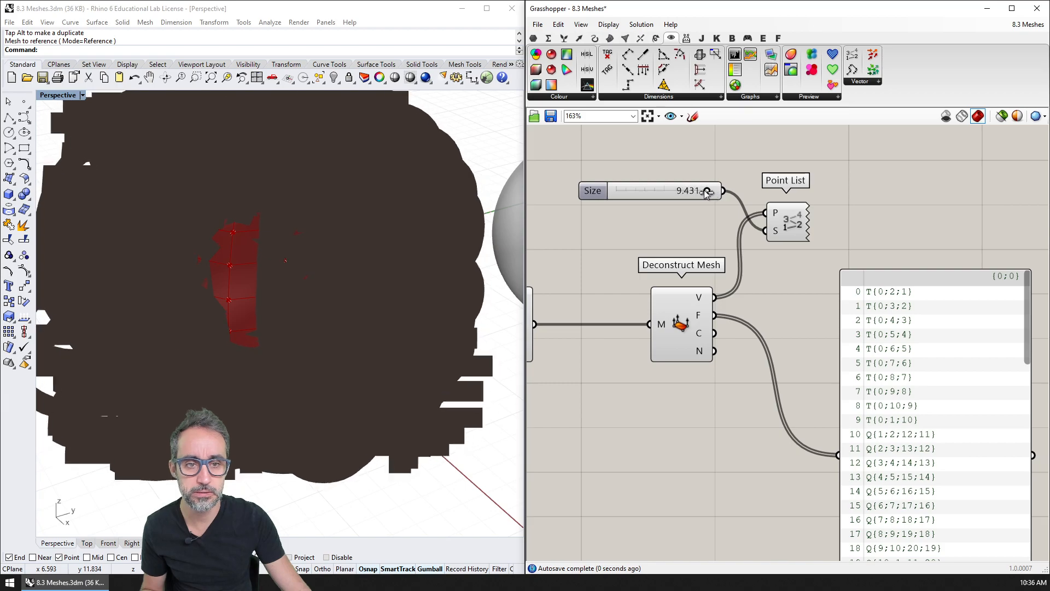
drag(707, 191, 630, 191)
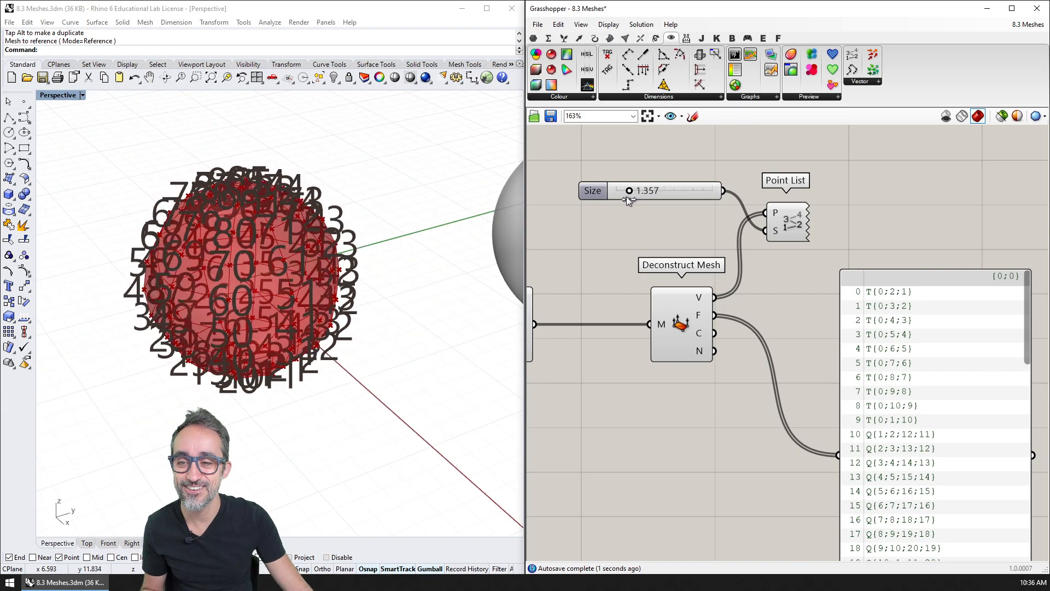
drag(628, 191, 621, 191)
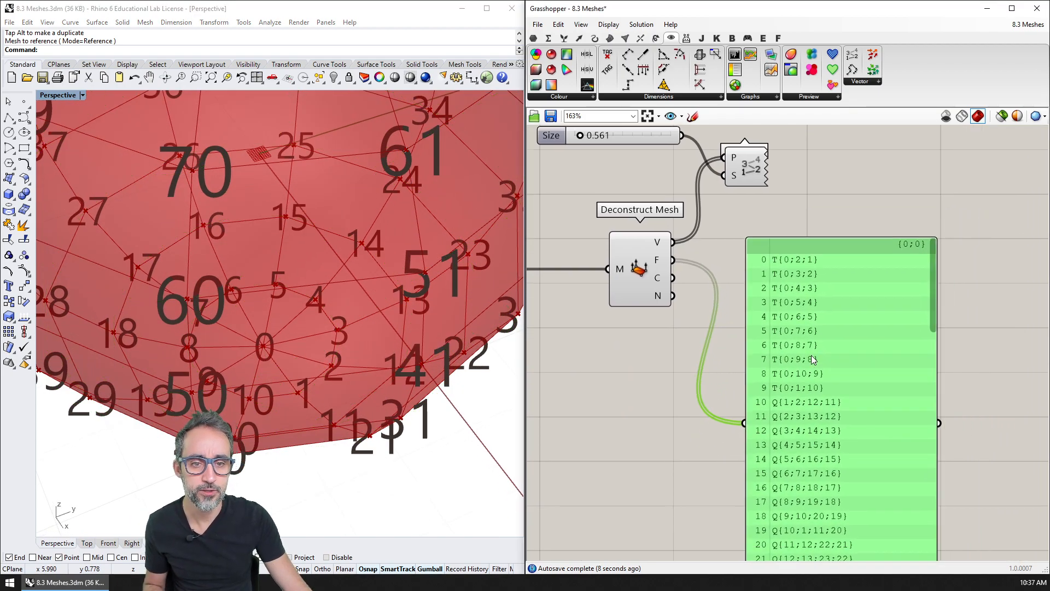
Highlight Deconstruct Mesh and compare its face list with the numbered sphere vertices.
click(639, 268)
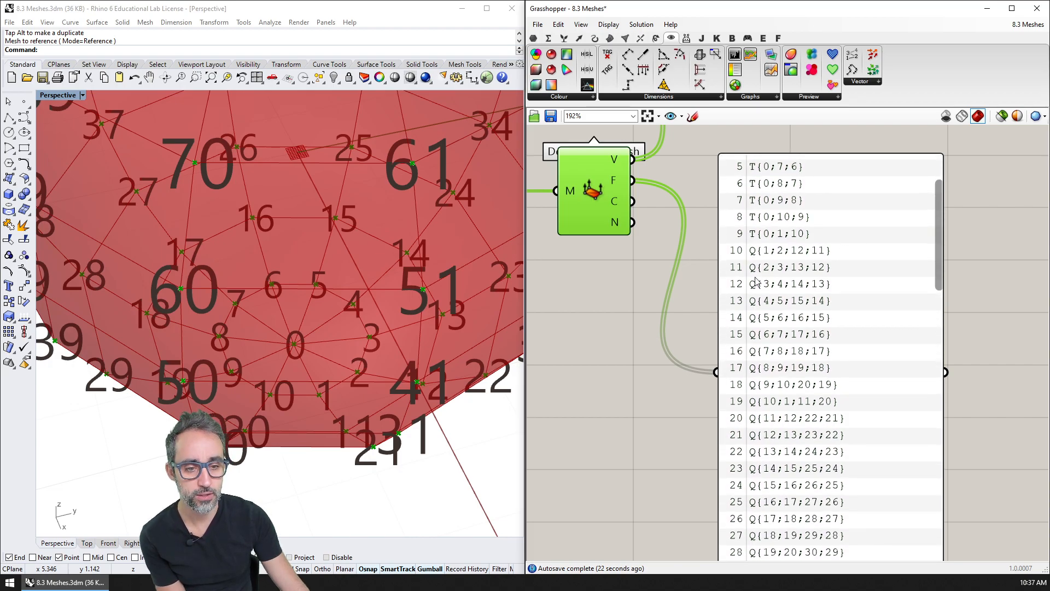
scroll(down, 3)
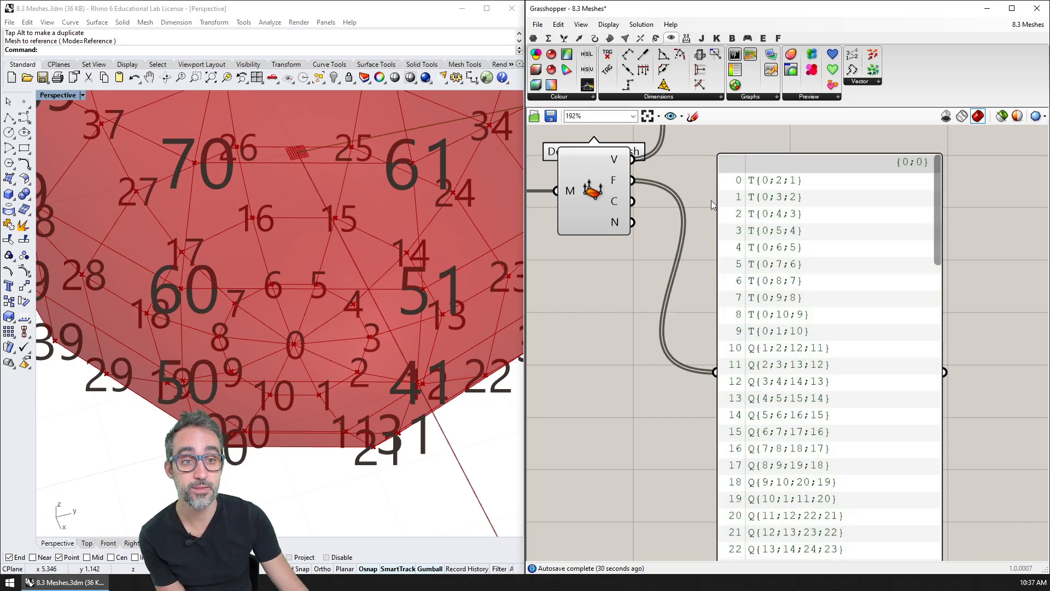
mouse_move(763, 188)
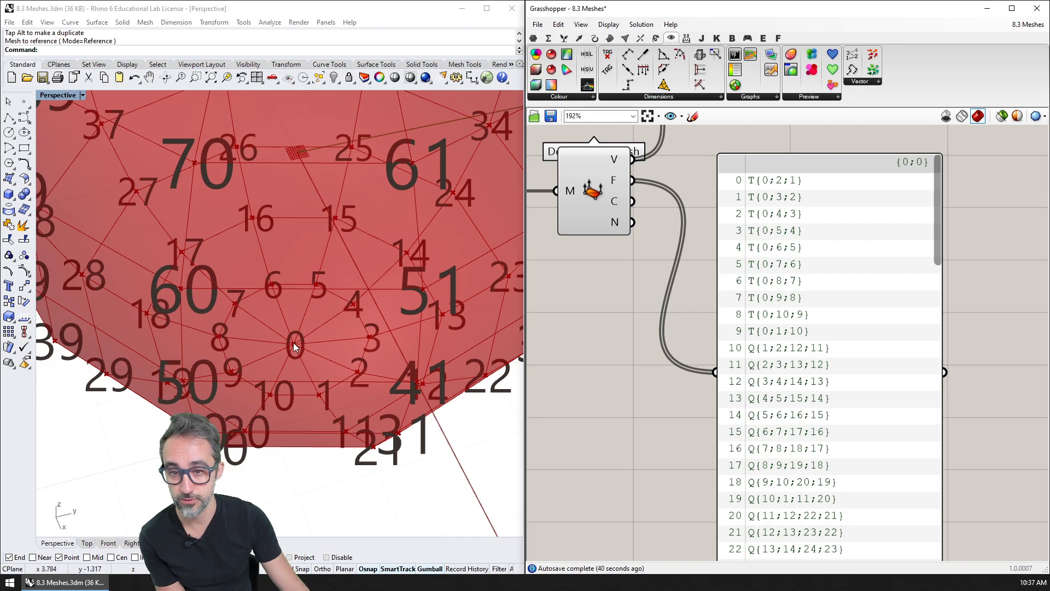
mouse_move(765, 218)
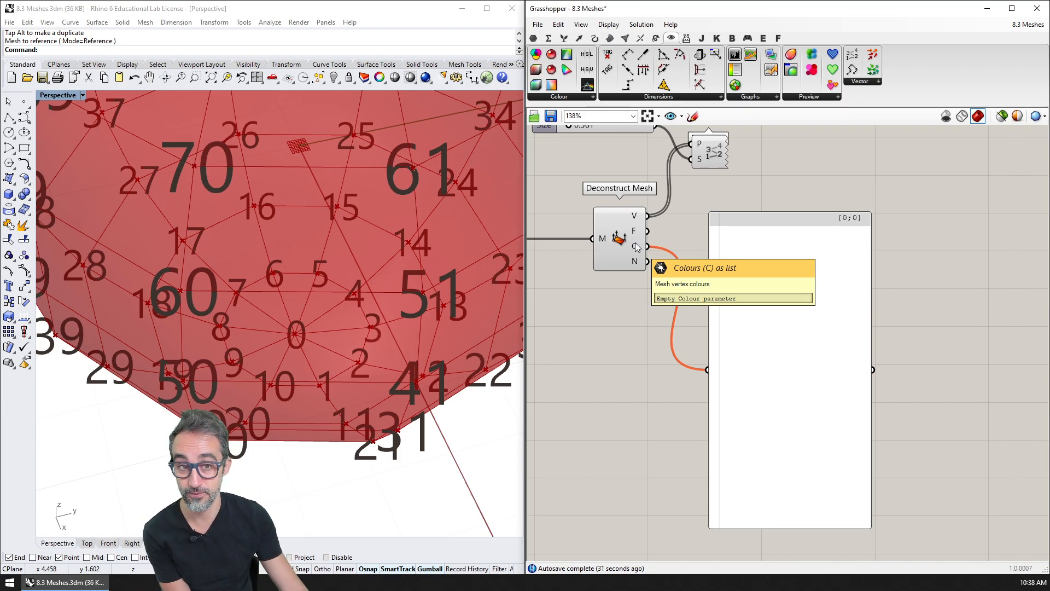
mouse_move(448, 291)
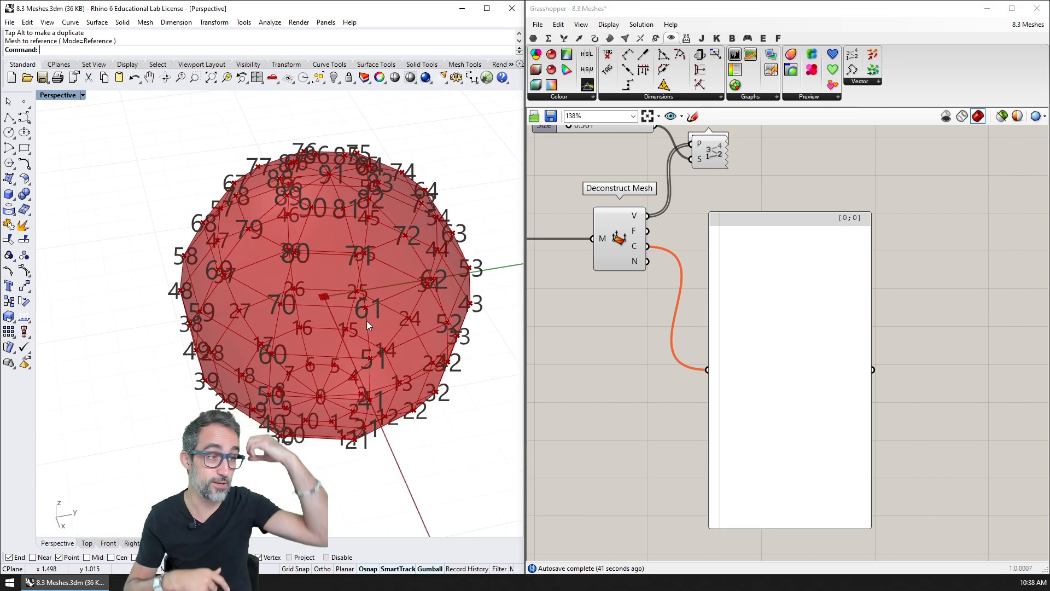
mouse_move(575, 298)
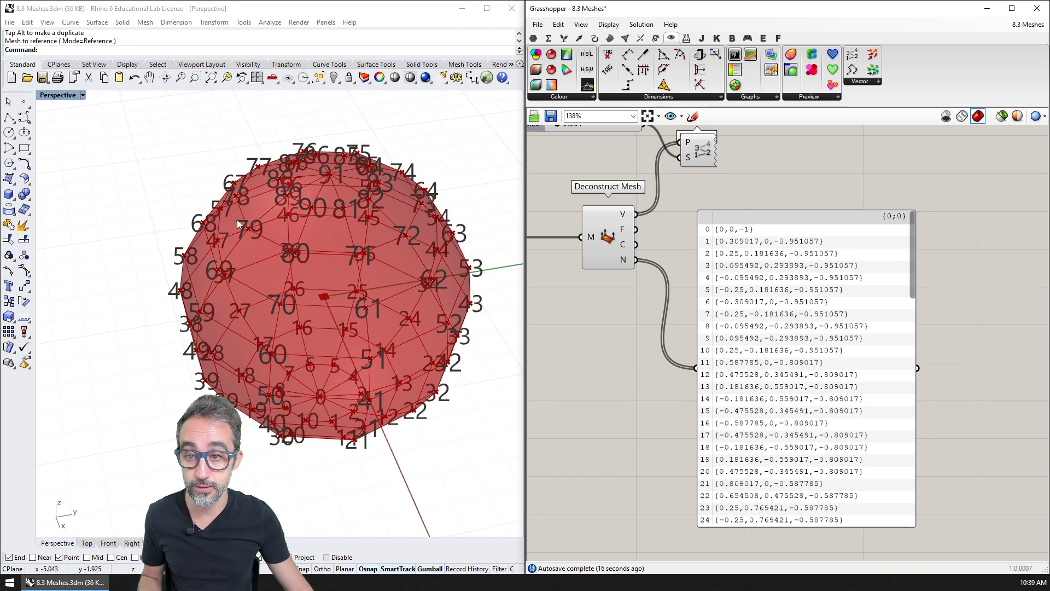
mouse_move(281, 272)
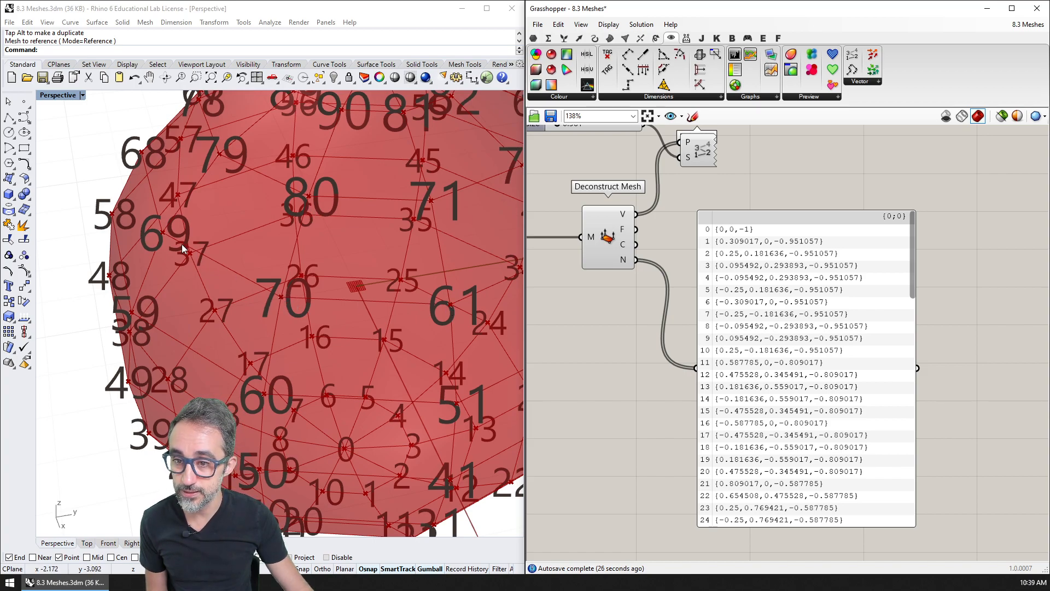
mouse_move(440, 308)
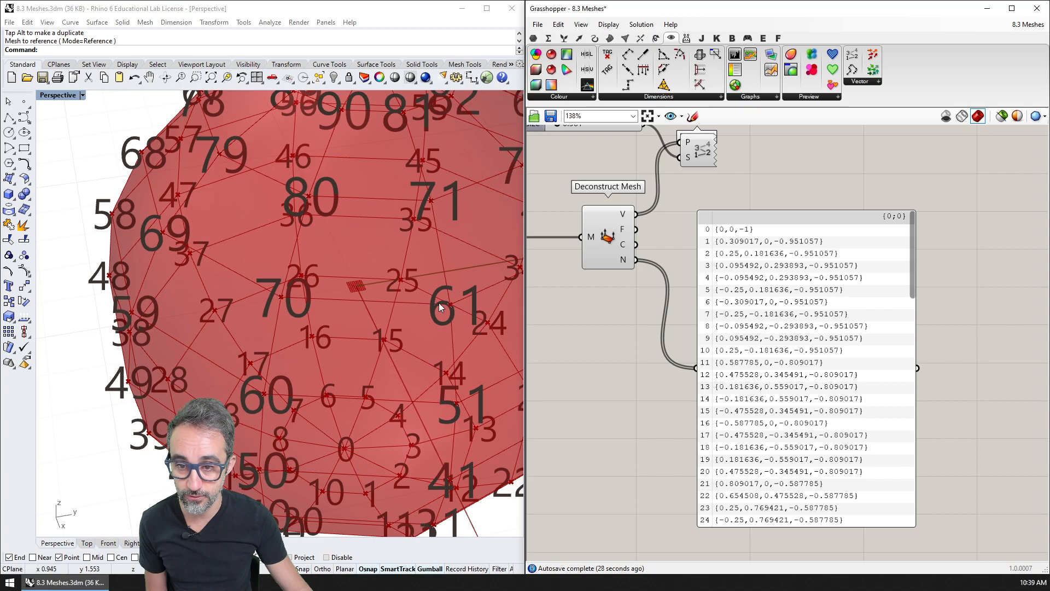
mouse_move(300, 307)
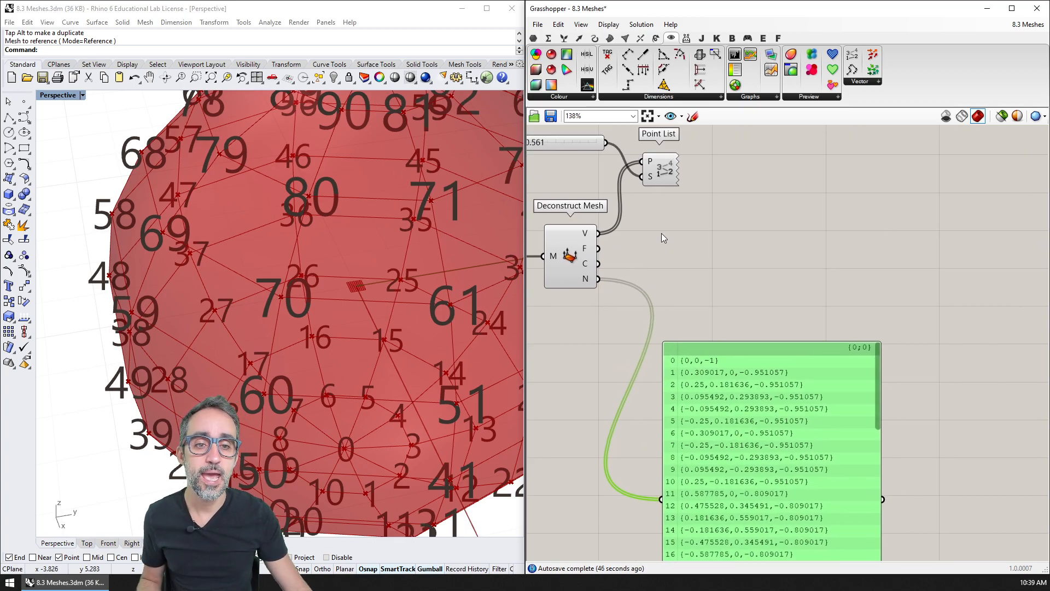
Select a spot on the canvas to add a Vector Display component.
click(660, 167)
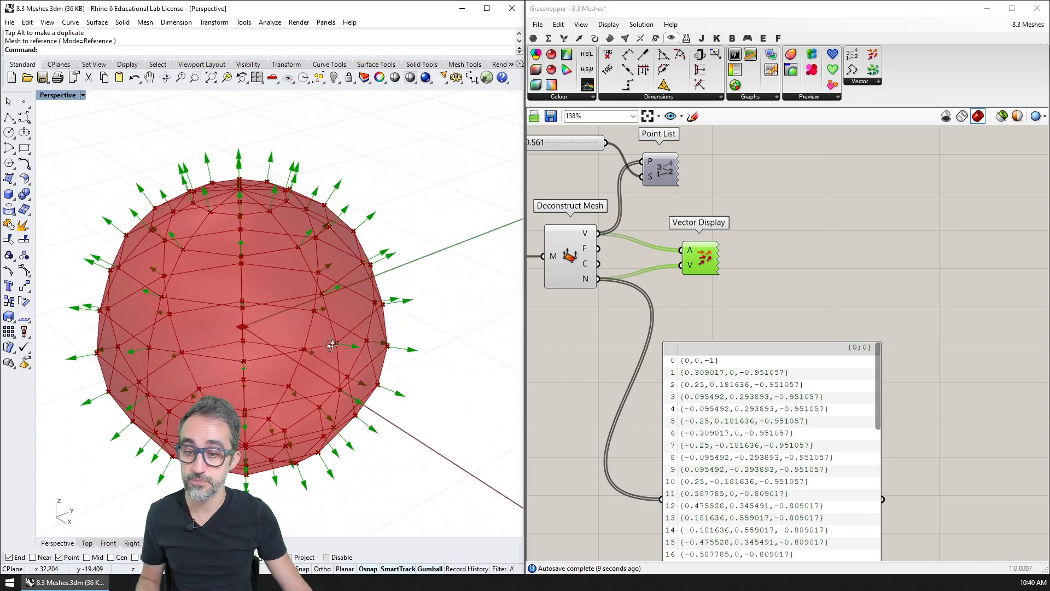
Wire Deconstruct Mesh V and N into Vector Display to draw vertex normal arrows.
drag(328, 345, 388, 391)
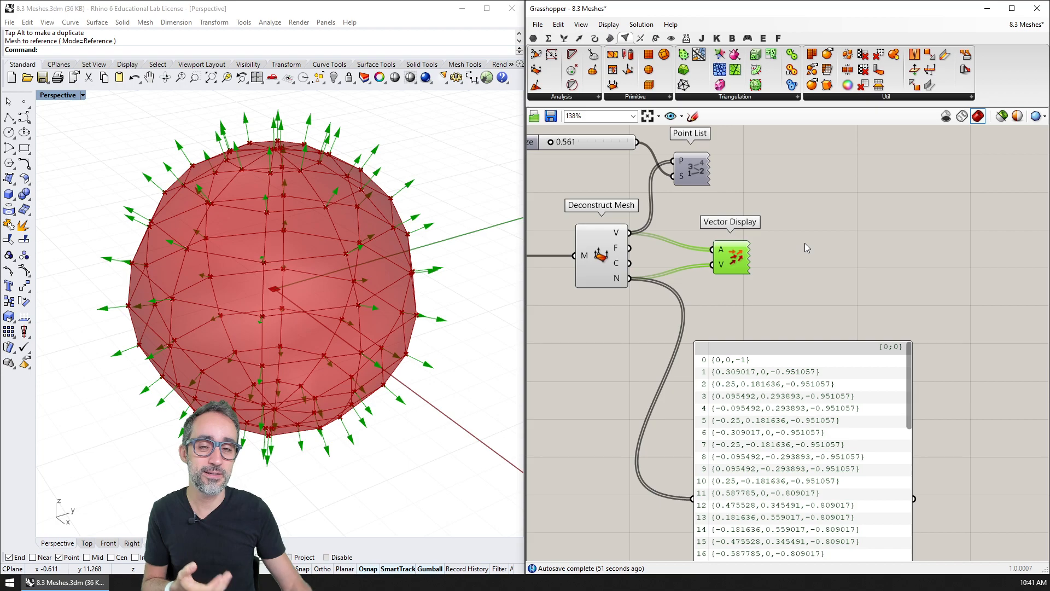
Open the Mesh > Analysis dropdown to find Face Normals.
click(561, 97)
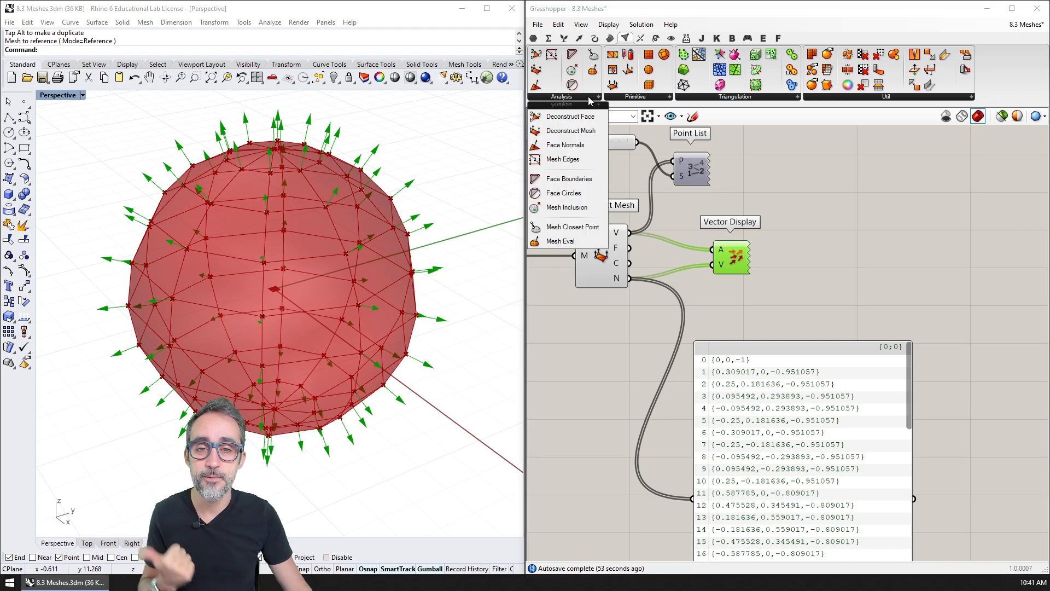
mouse_move(573, 144)
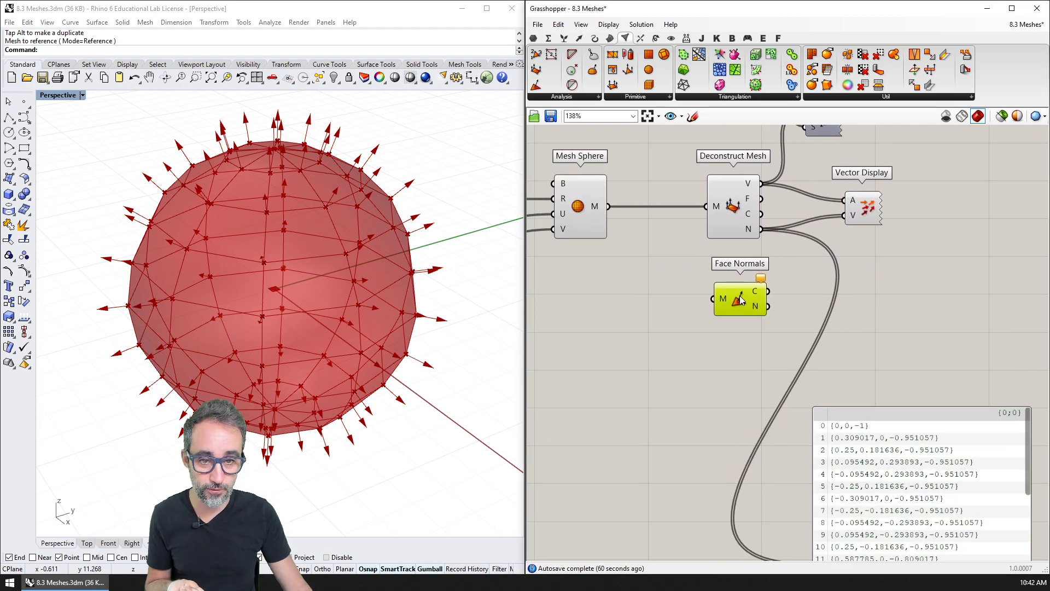
Connect Mesh Sphere M to Face Normals, and its C and N outputs to a second Vector Display.
drag(592, 206, 716, 298)
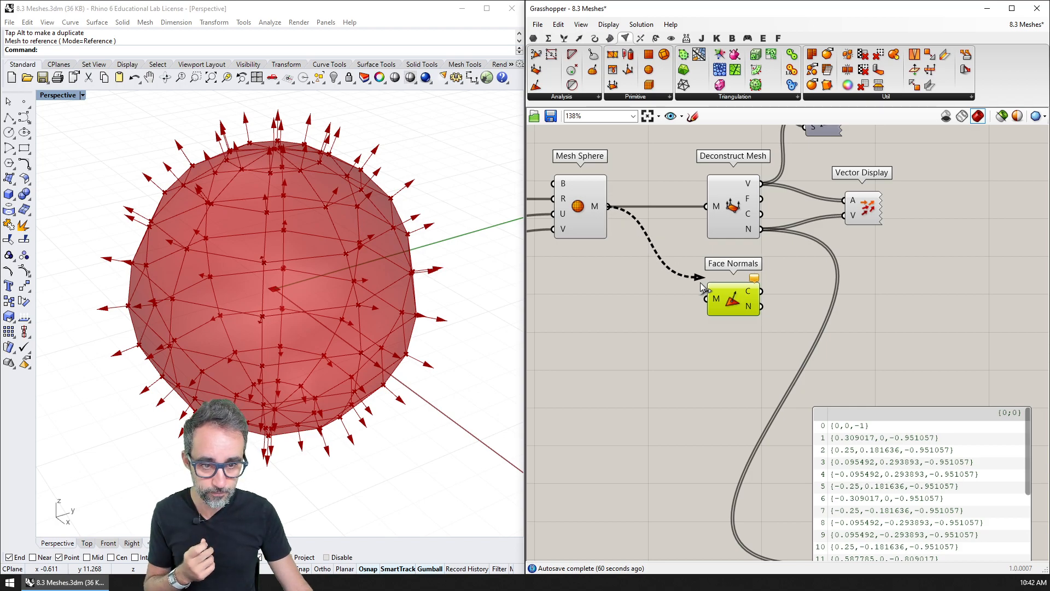
click(732, 298)
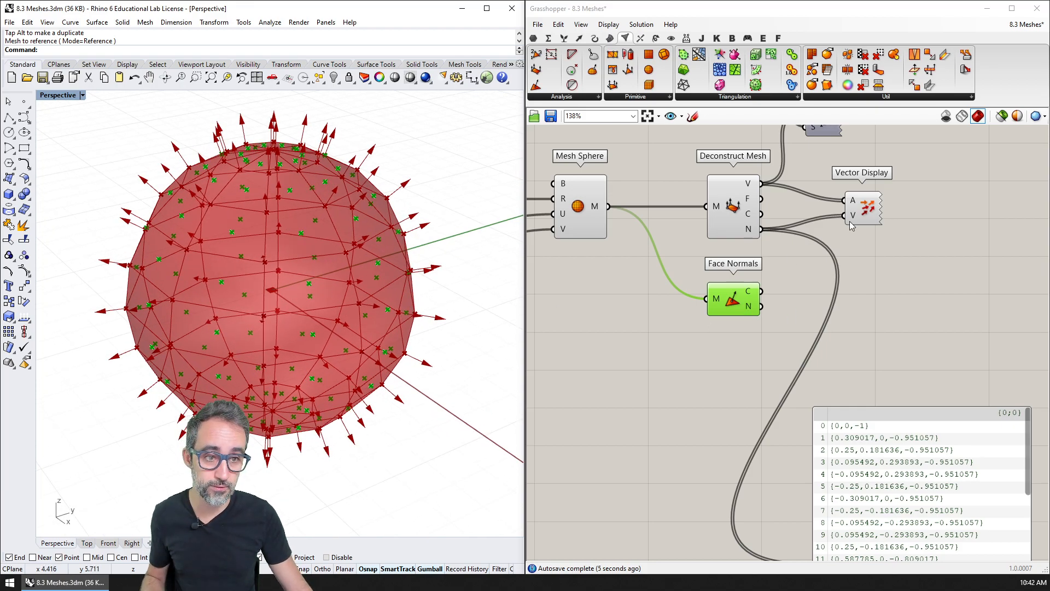
click(733, 206)
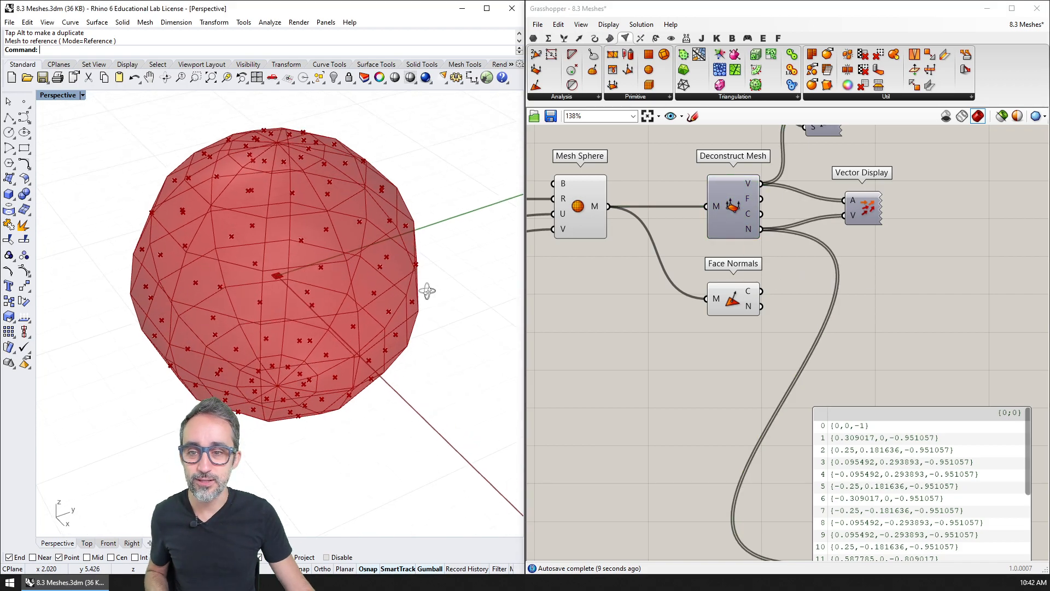
click(733, 299)
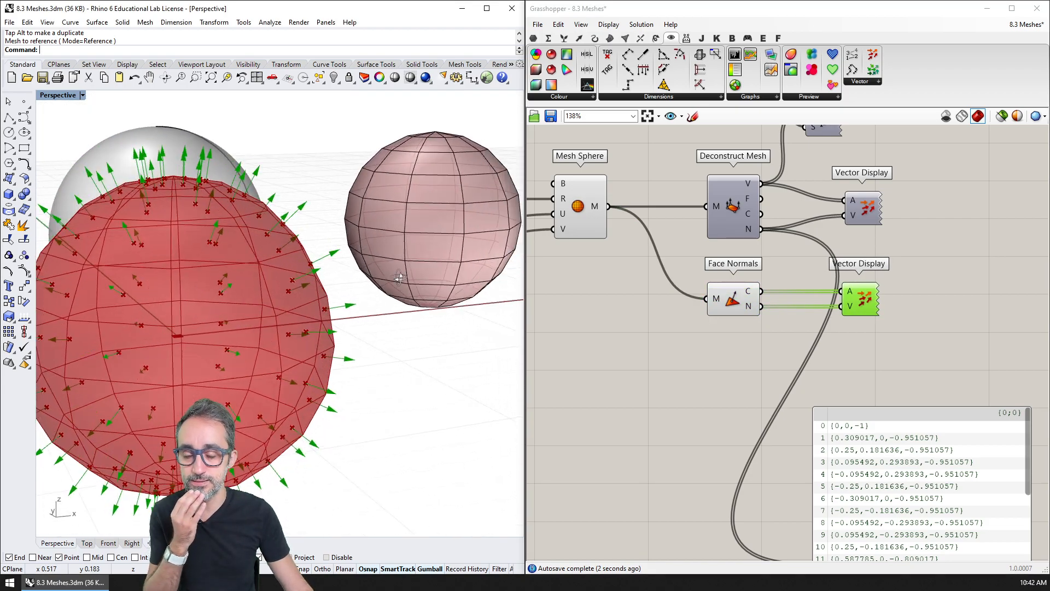
drag(398, 278, 308, 315)
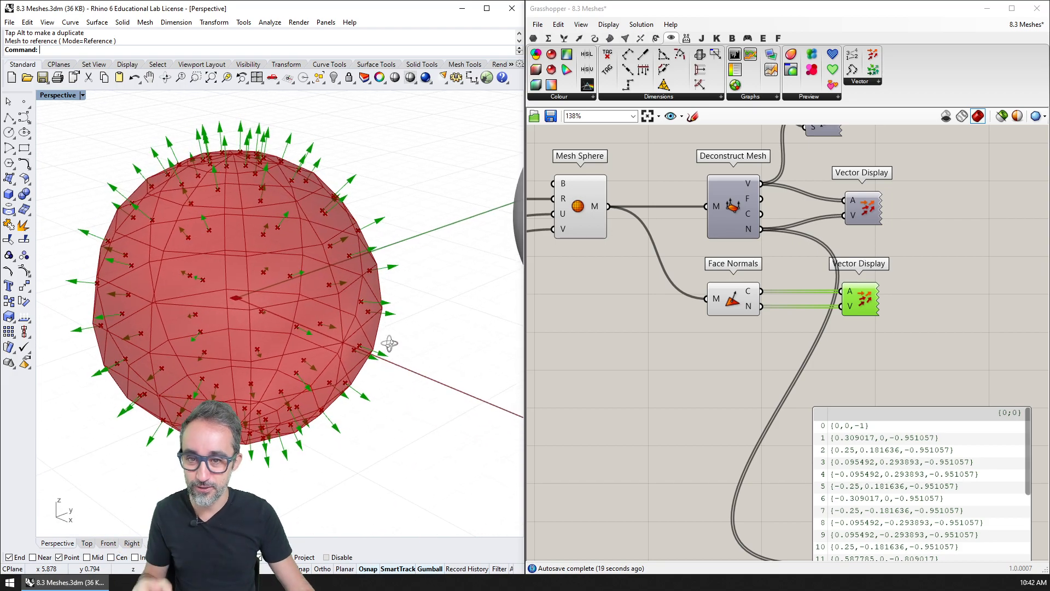
drag(388, 344, 395, 344)
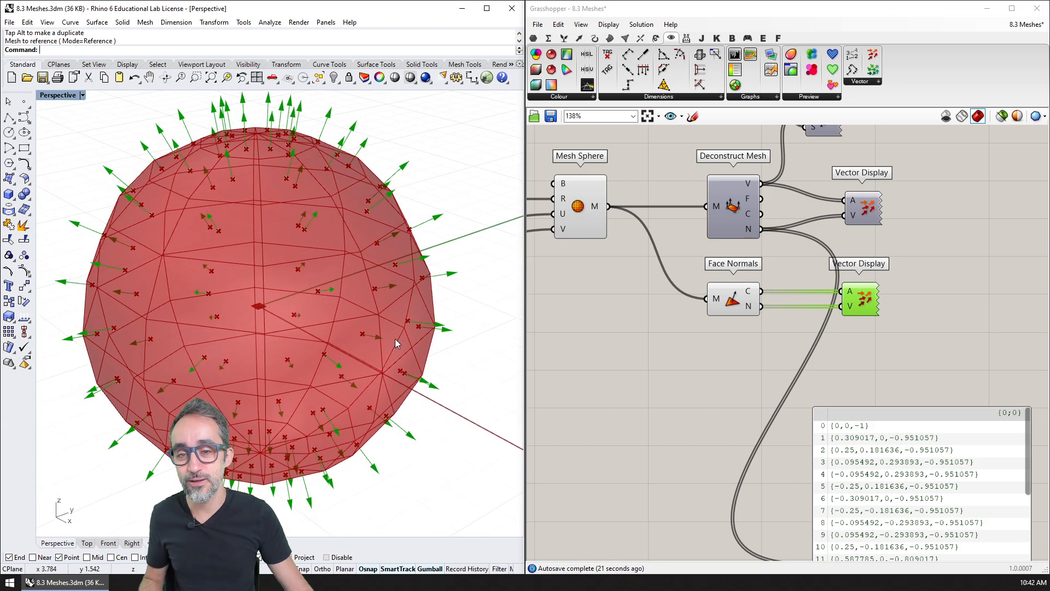
mouse_move(355, 251)
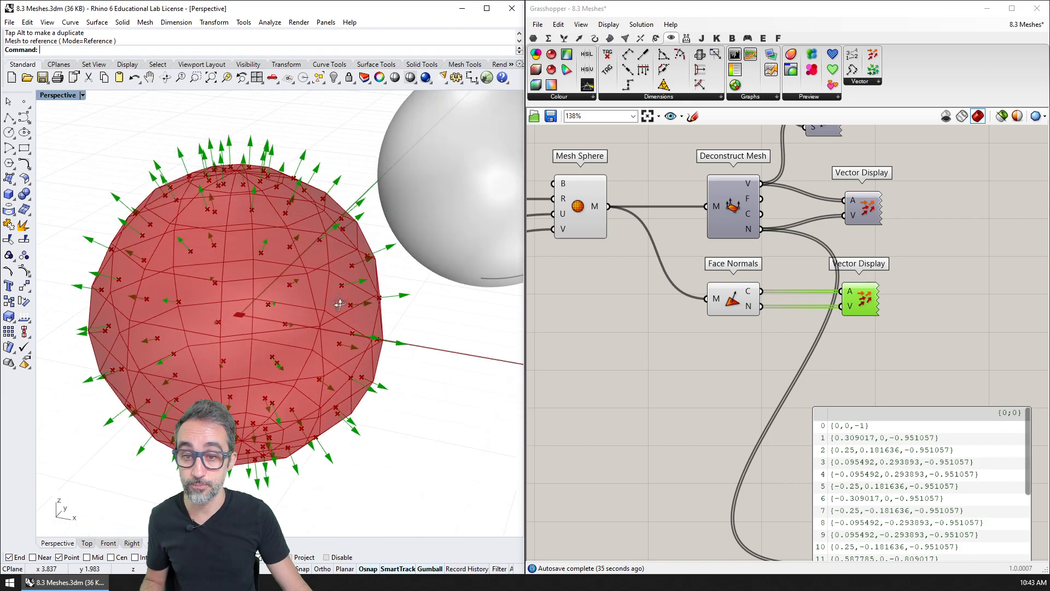
mouse_move(402, 297)
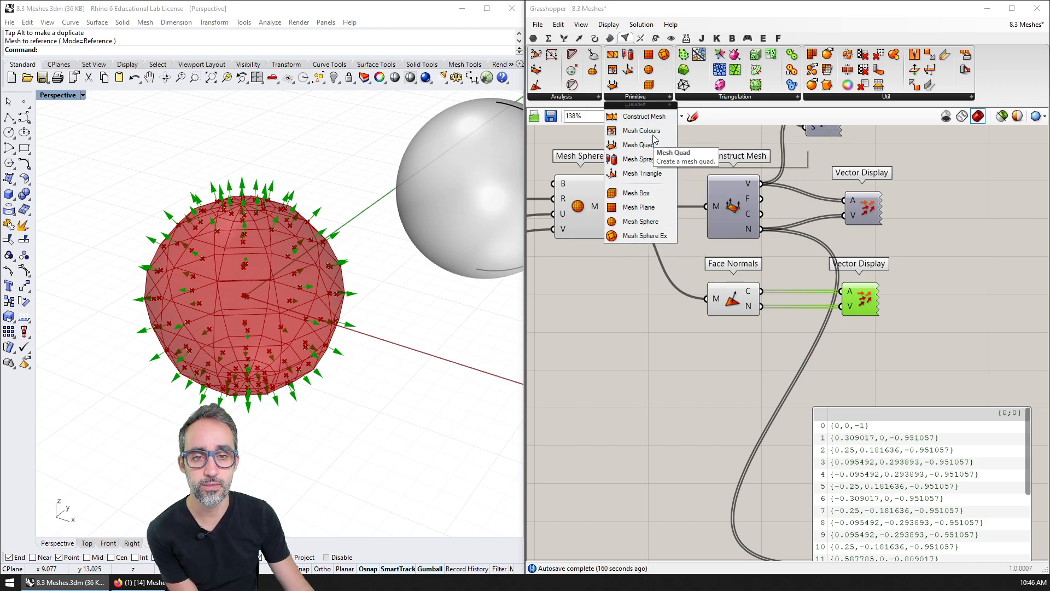
Browse the Mesh Analysis and Util dropdowns, e.g. Mesh Brep, Smooth Mesh, Triangulate.
click(561, 96)
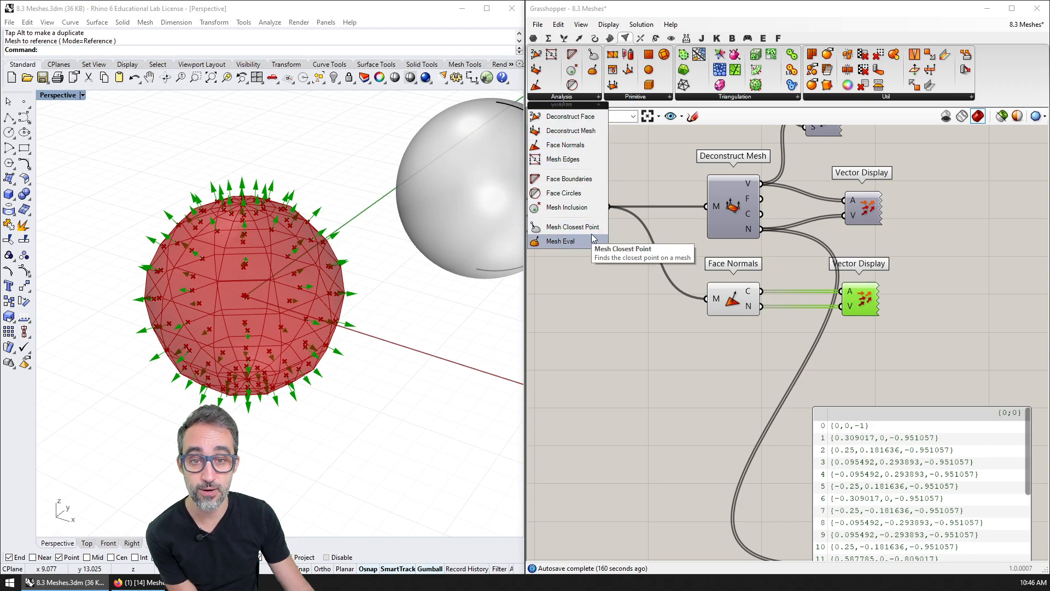
mouse_move(573, 226)
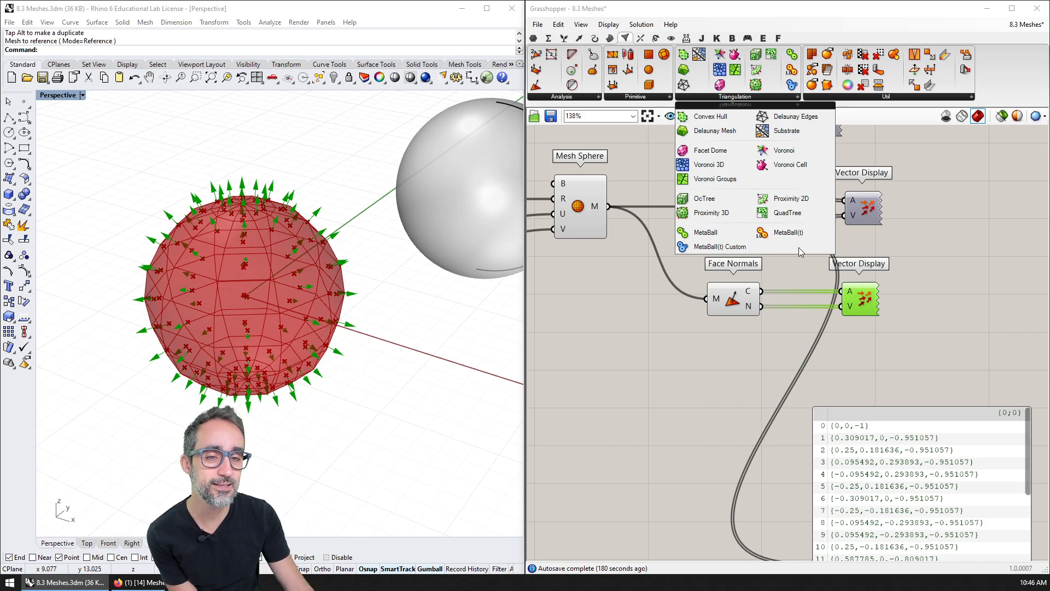
click(886, 96)
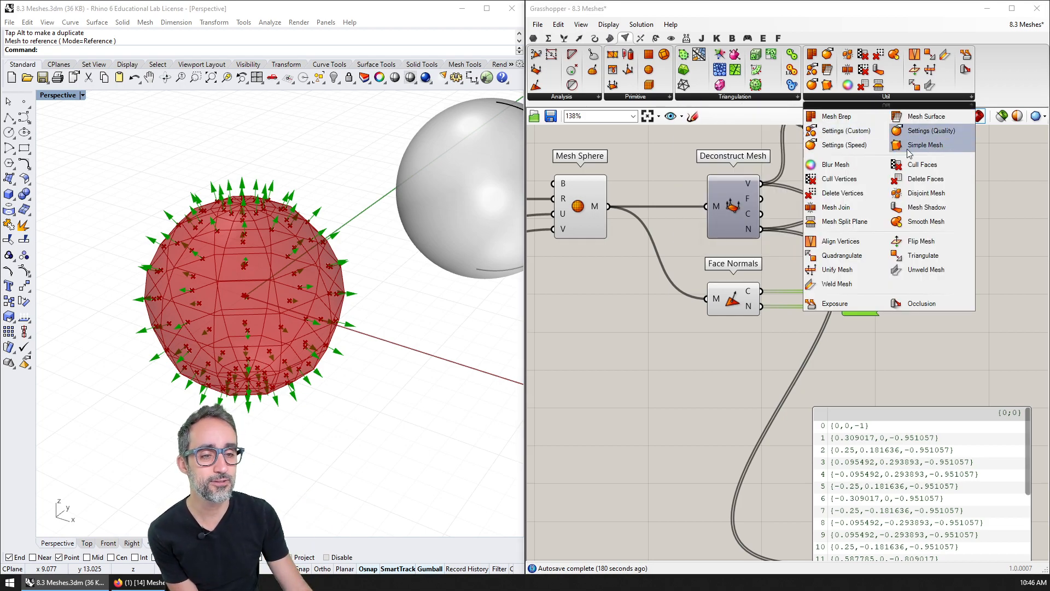
mouse_move(944, 290)
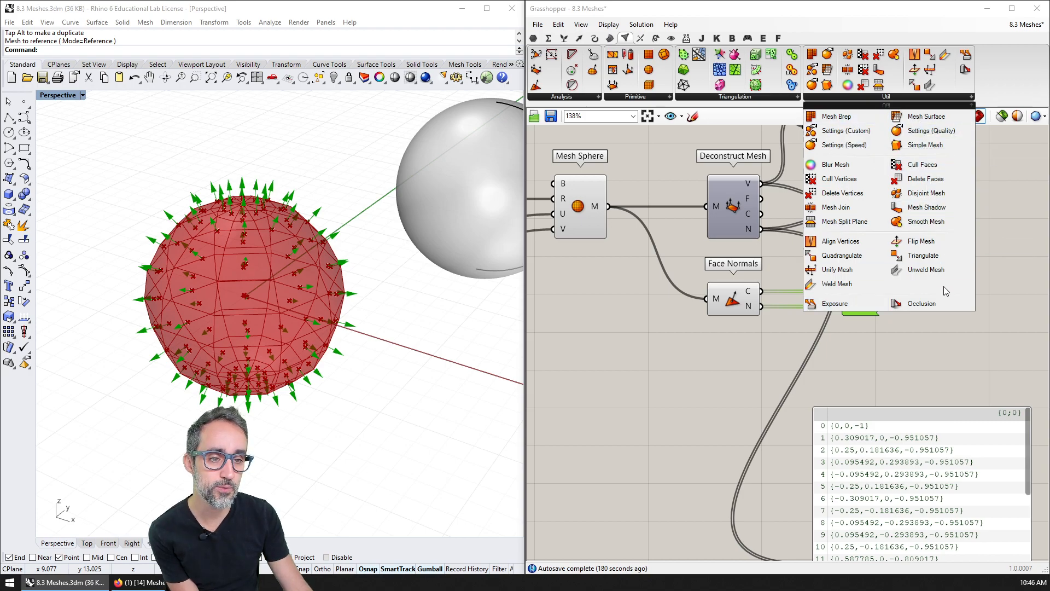
mouse_move(846, 221)
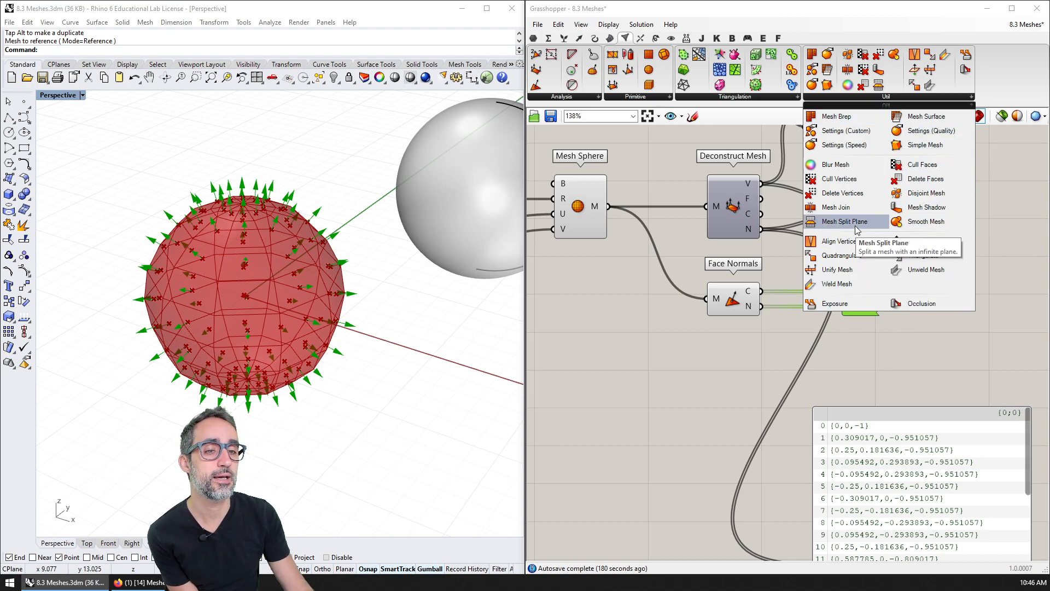
mouse_move(836, 283)
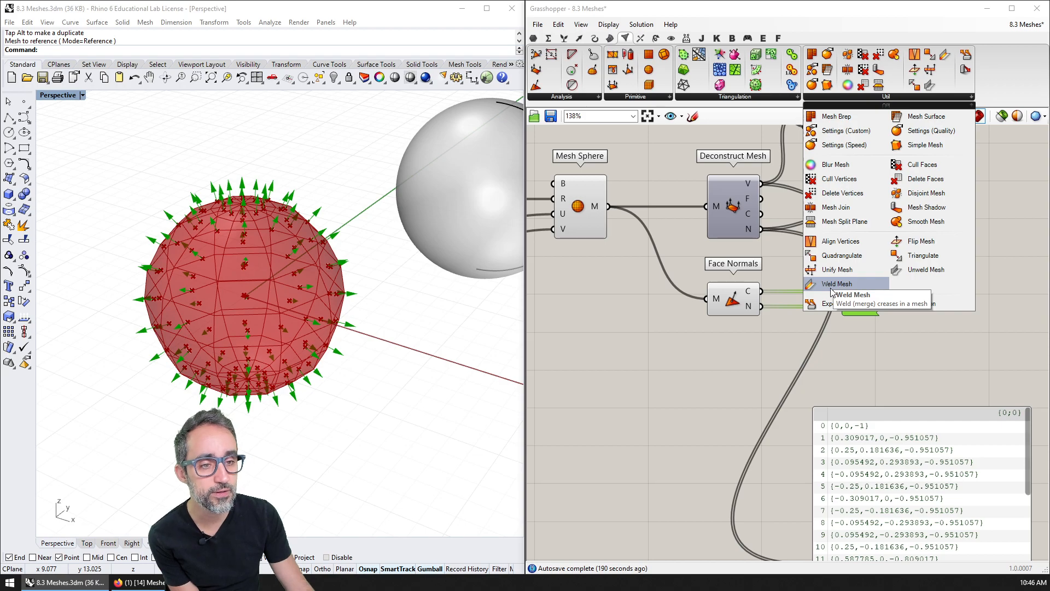
mouse_move(926, 221)
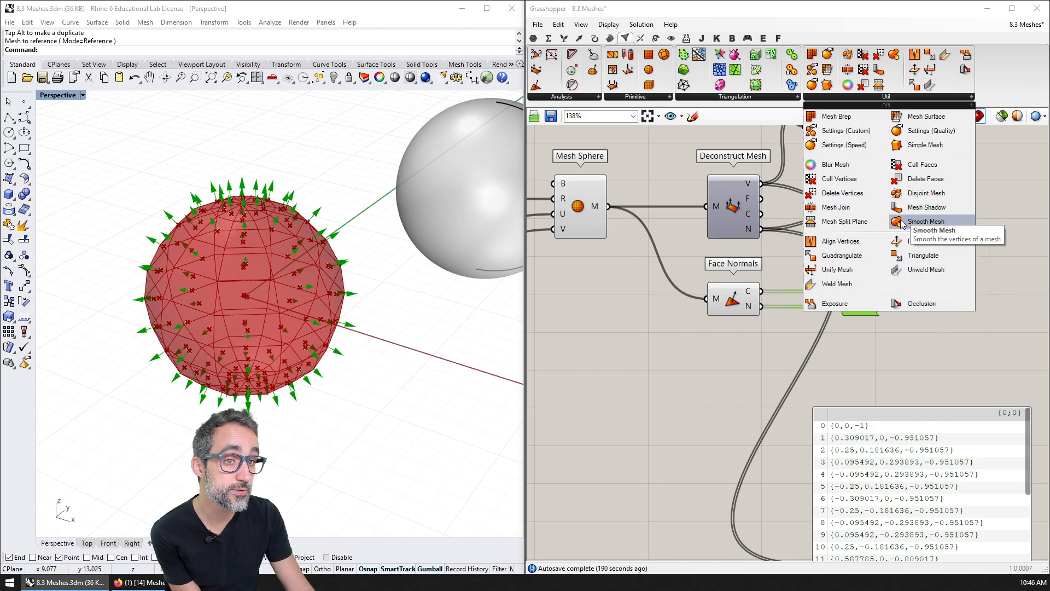
mouse_move(928, 116)
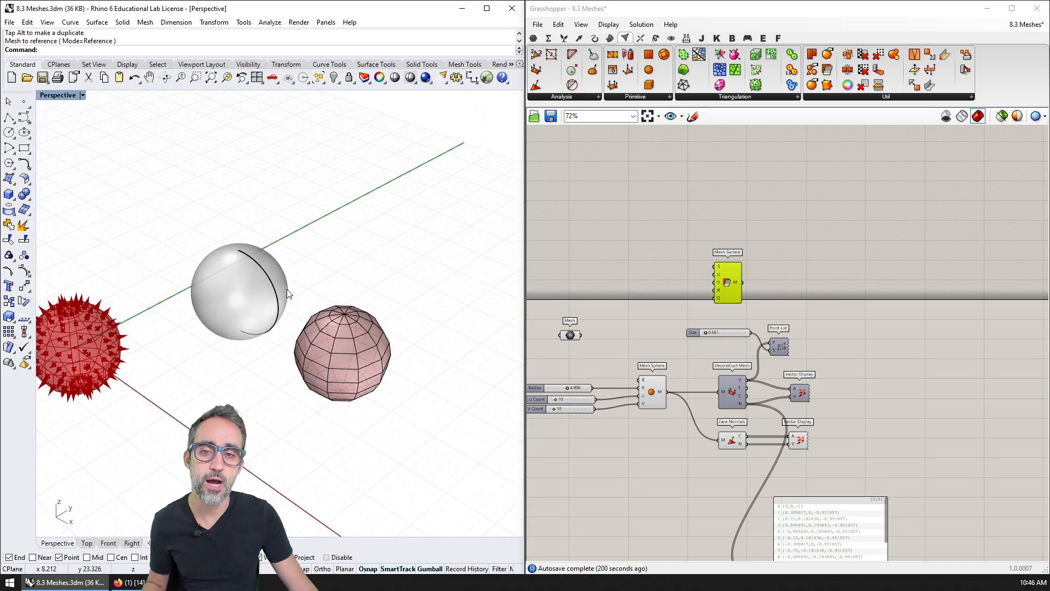
mouse_move(382, 274)
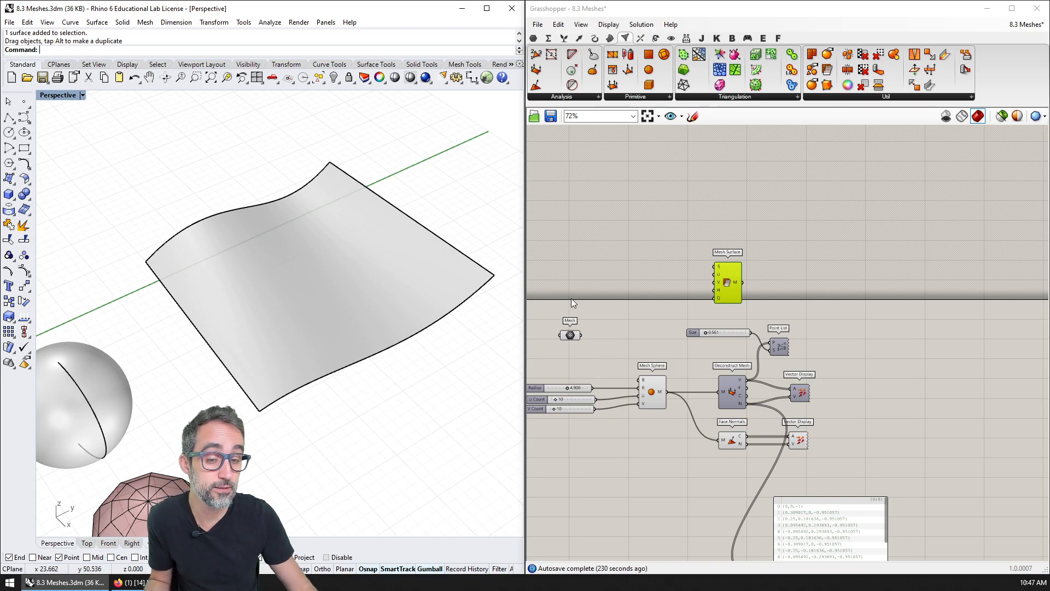
Reference the wavy surface into Mesh Surface and set the U/V count slider to 10.
text(M)
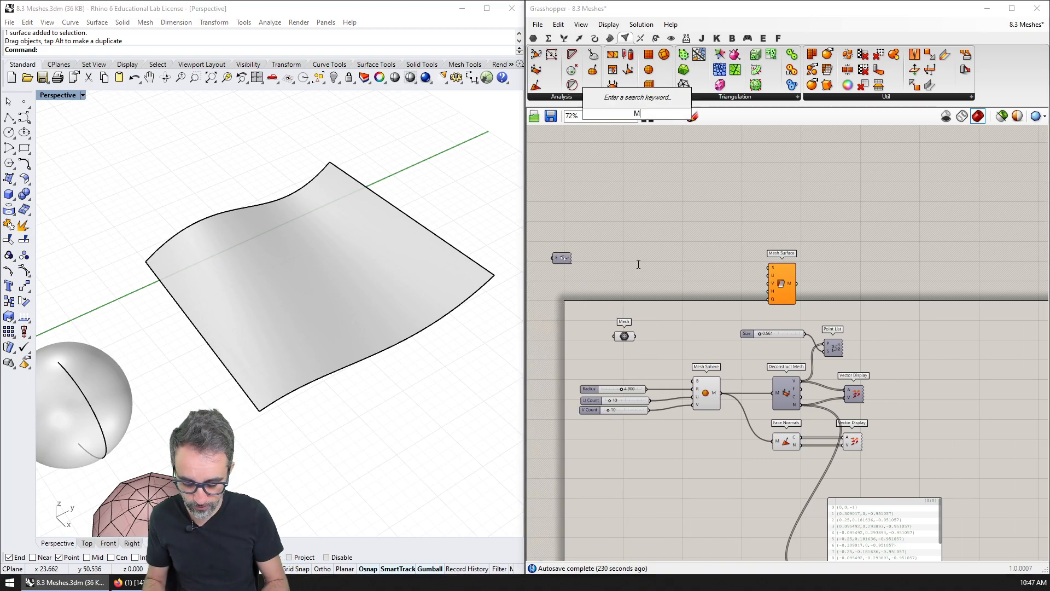
right_click(635, 262)
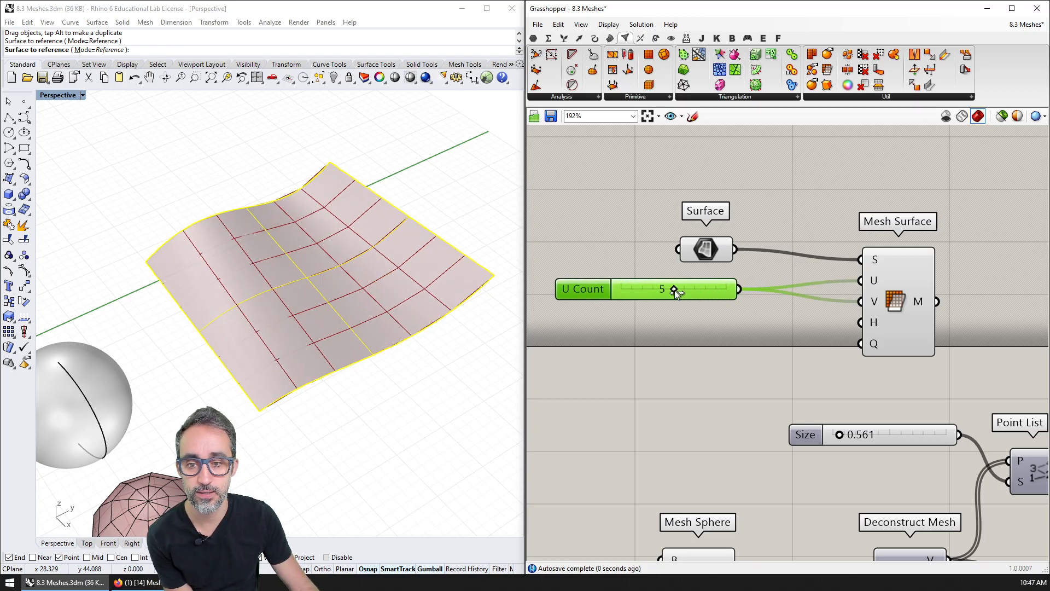
drag(675, 289, 723, 290)
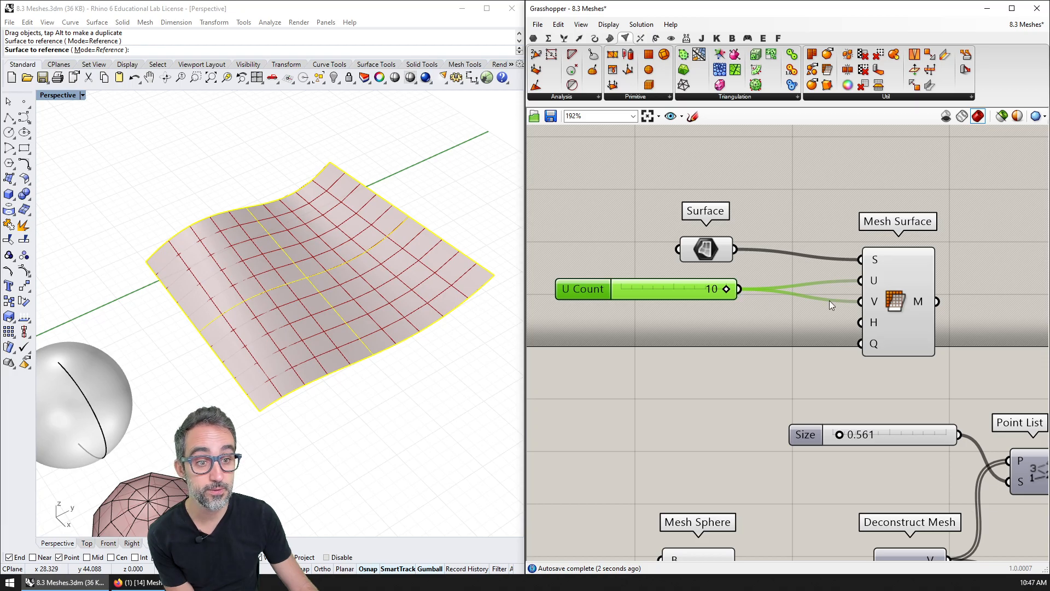
scroll(down, 3)
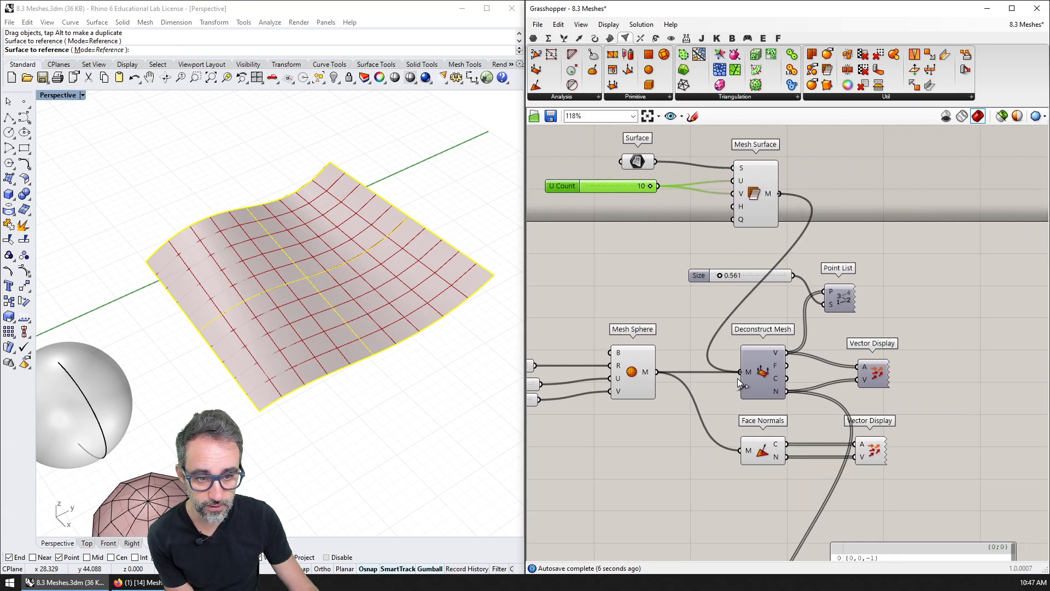
Wire Mesh Surface M into Deconstruct Mesh and Face Normals, checking the point list error.
click(839, 298)
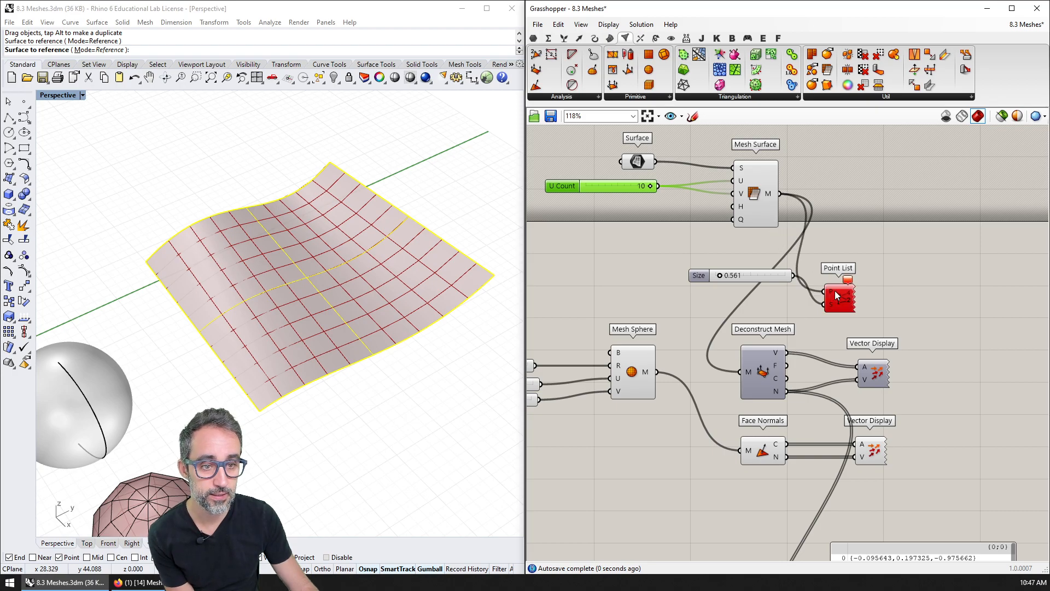
click(837, 299)
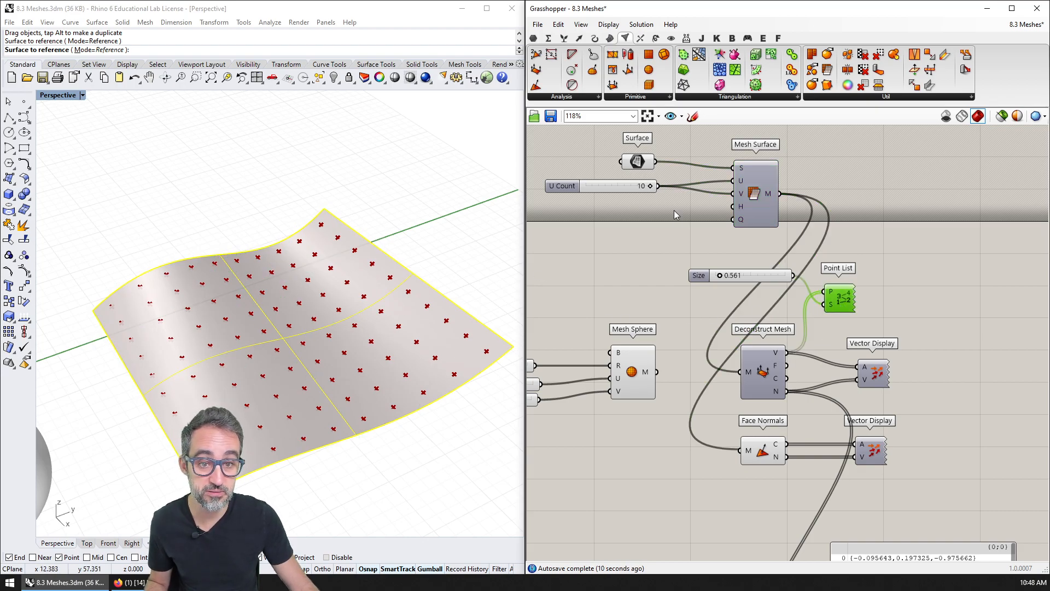
click(762, 450)
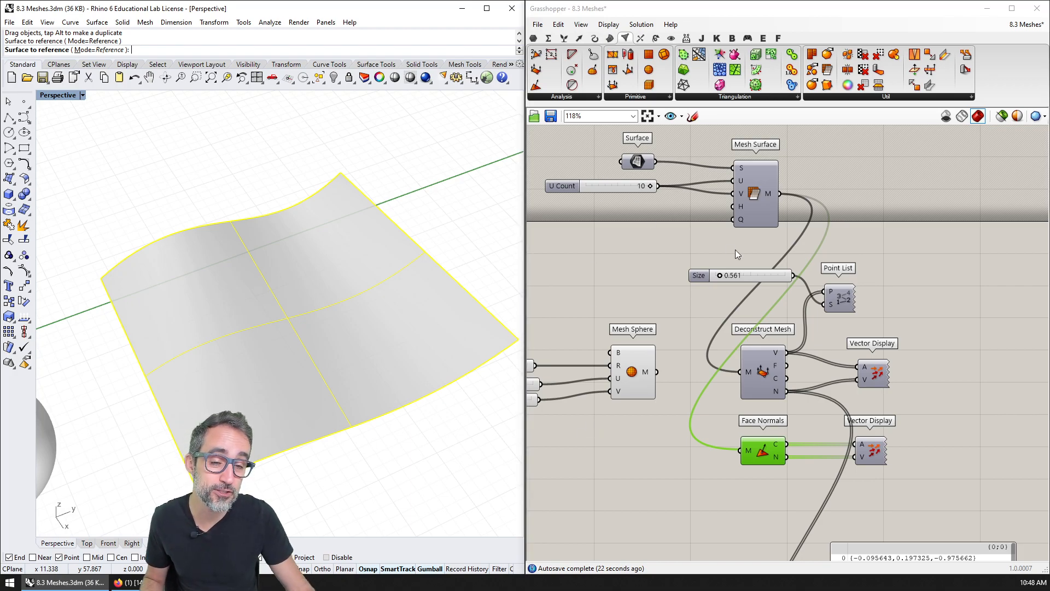
mouse_move(762, 452)
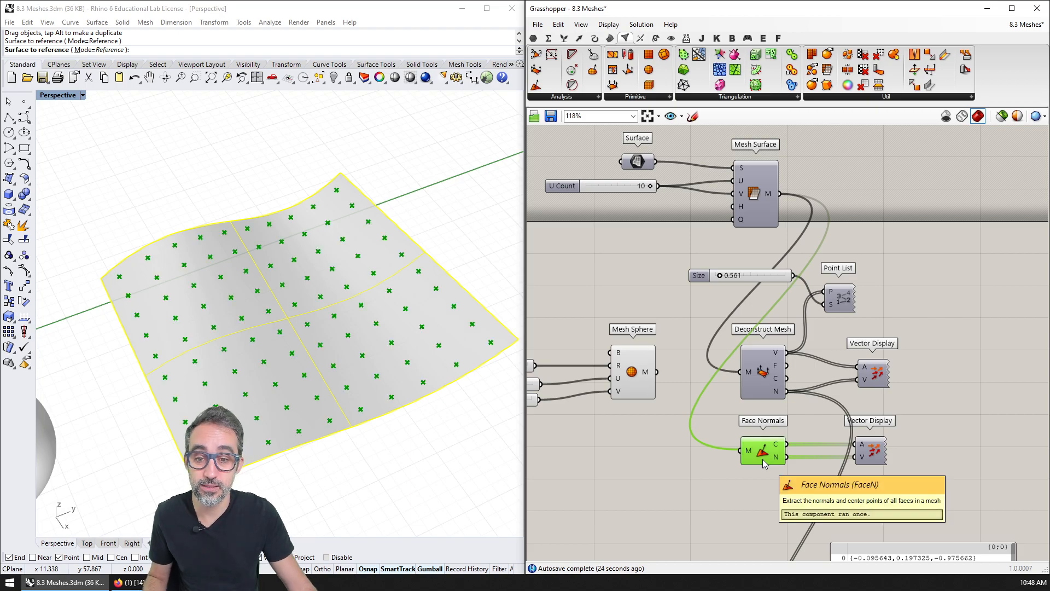